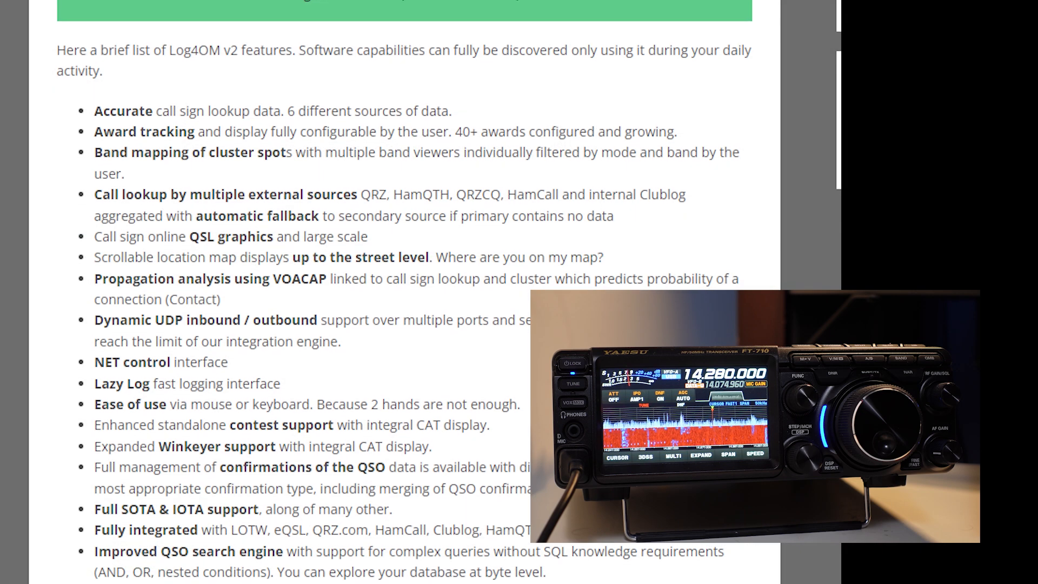
Scroll the Log4OM features page down to the final bullet about user configured layouts.
{"action": "scroll", "scroll_direction": "down", "scroll_amount": 3}
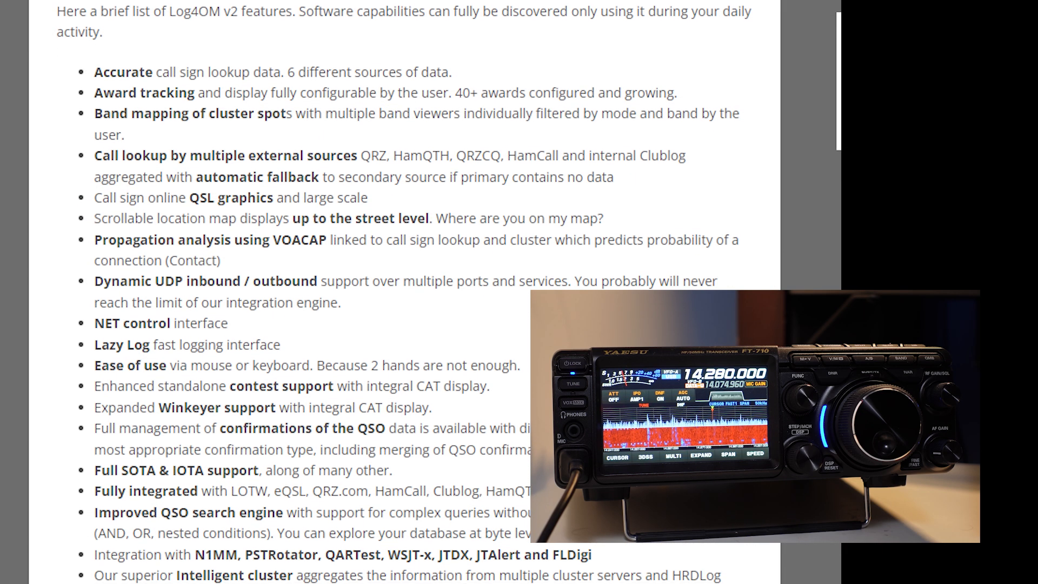
{"action": "scroll", "scroll_direction": "down", "scroll_amount": 3}
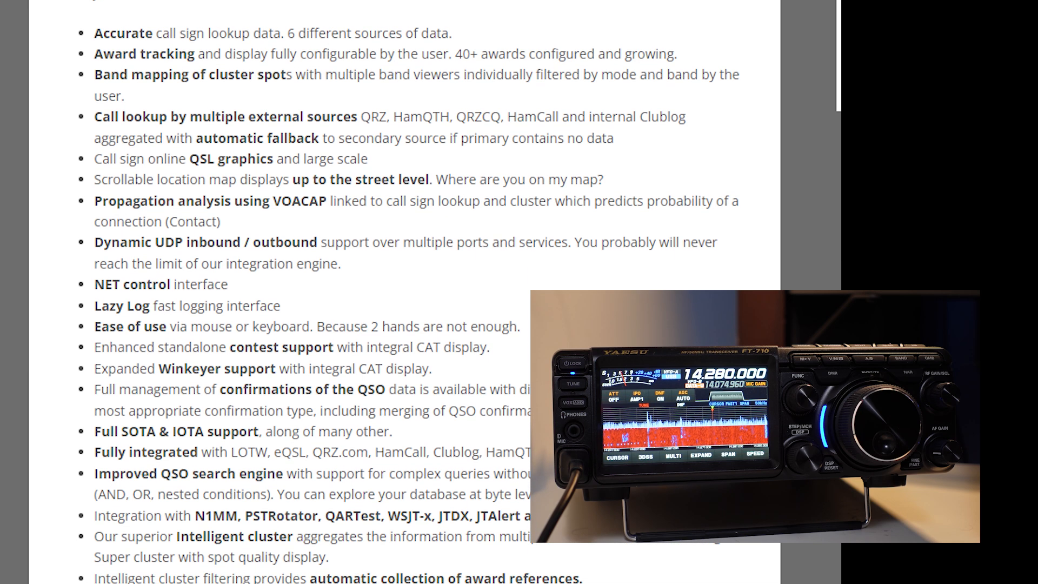
{"action": "scroll", "scroll_direction": "down", "scroll_amount": 3}
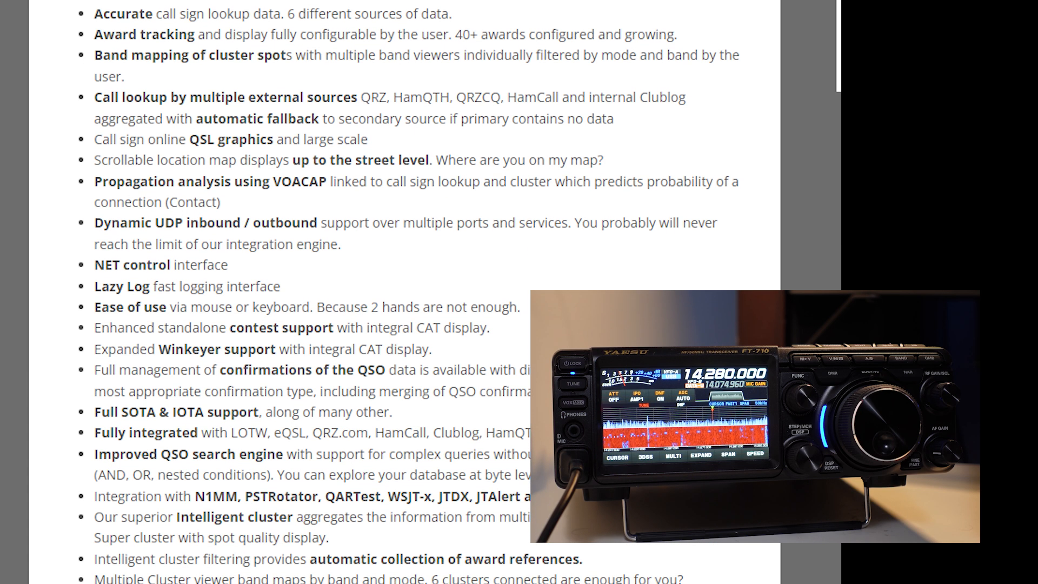
{"action": "scroll", "scroll_direction": "down", "scroll_amount": 3}
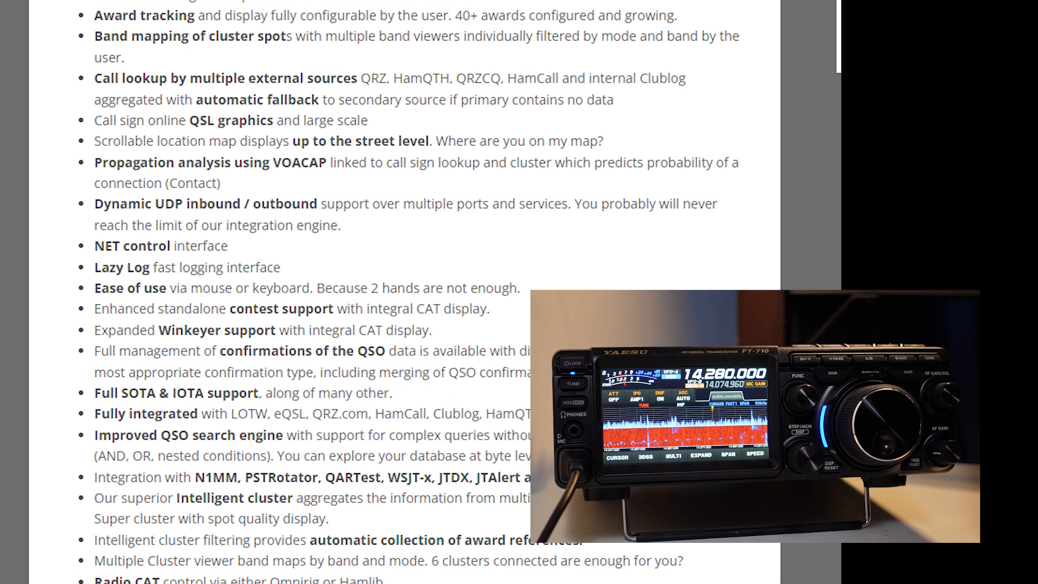
{"action": "scroll", "scroll_direction": "down", "scroll_amount": 3}
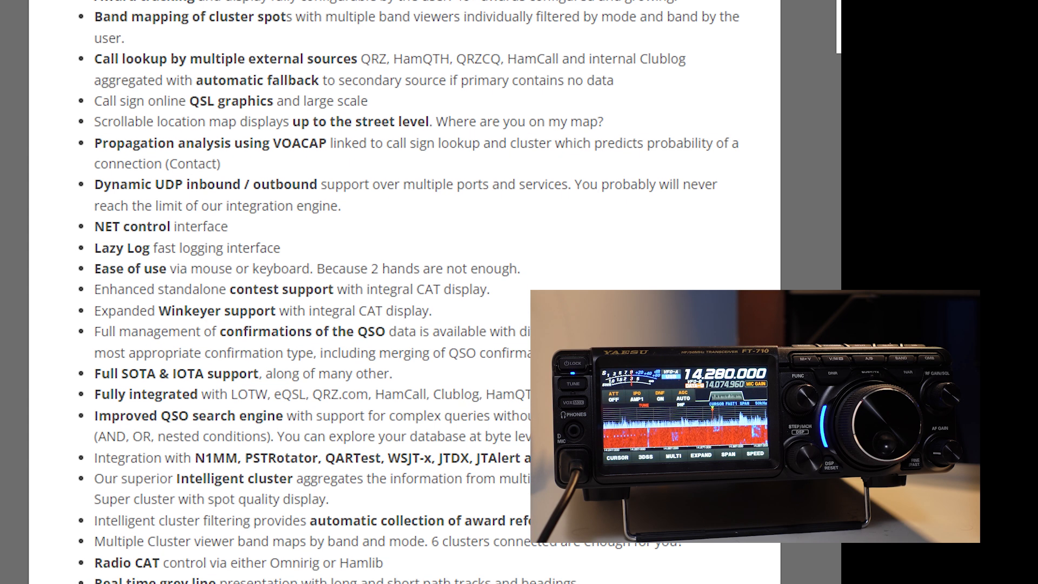
{"action": "scroll", "scroll_direction": "down", "scroll_amount": 3}
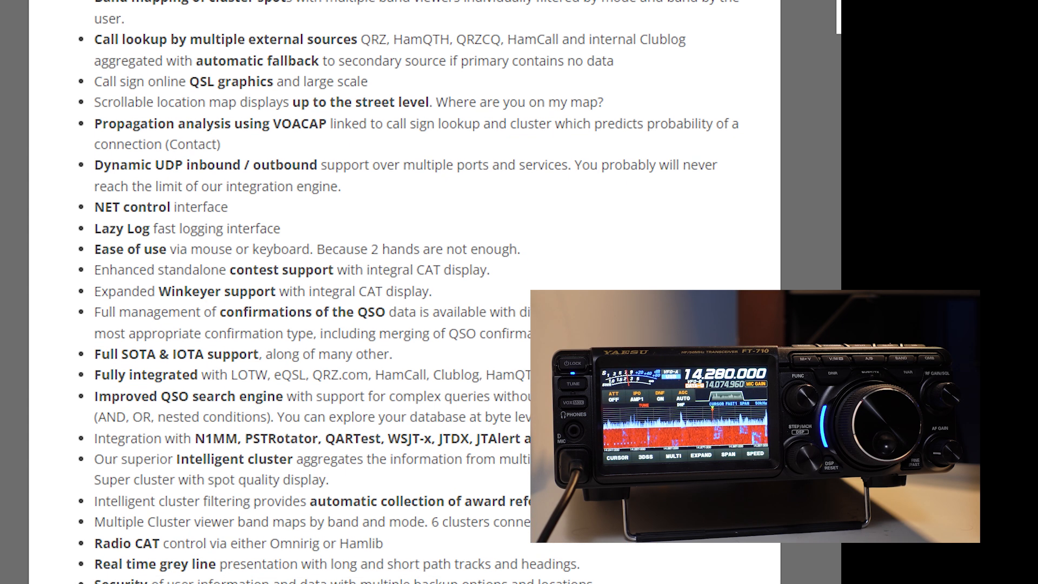
{"action": "scroll", "scroll_direction": "down", "scroll_amount": 3}
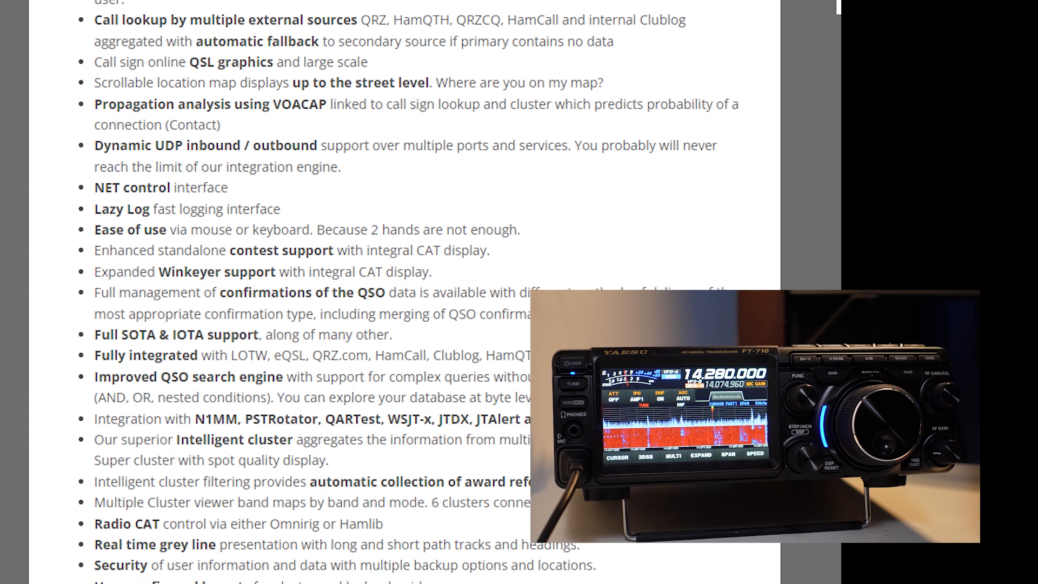
{"action": "scroll", "scroll_direction": "down", "scroll_amount": 3}
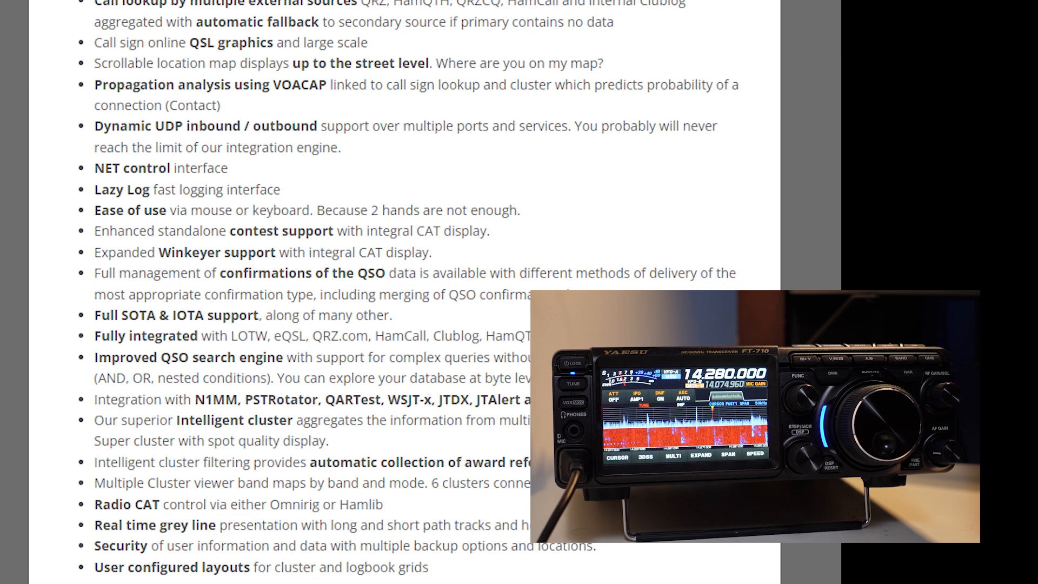
{"action": "scroll", "scroll_direction": "down", "scroll_amount": 3}
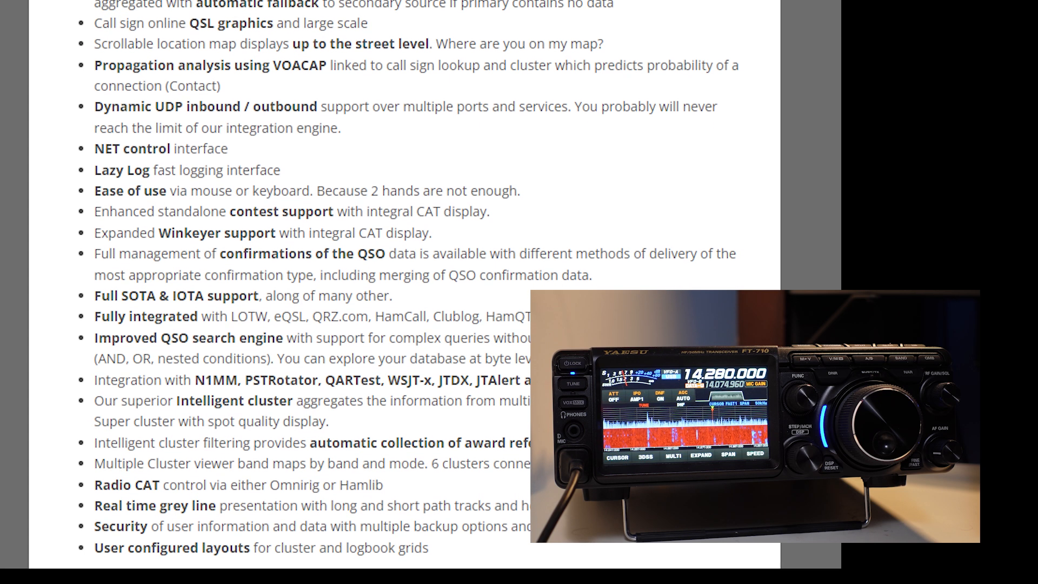
{"action": "scroll", "scroll_direction": "down", "scroll_amount": 3}
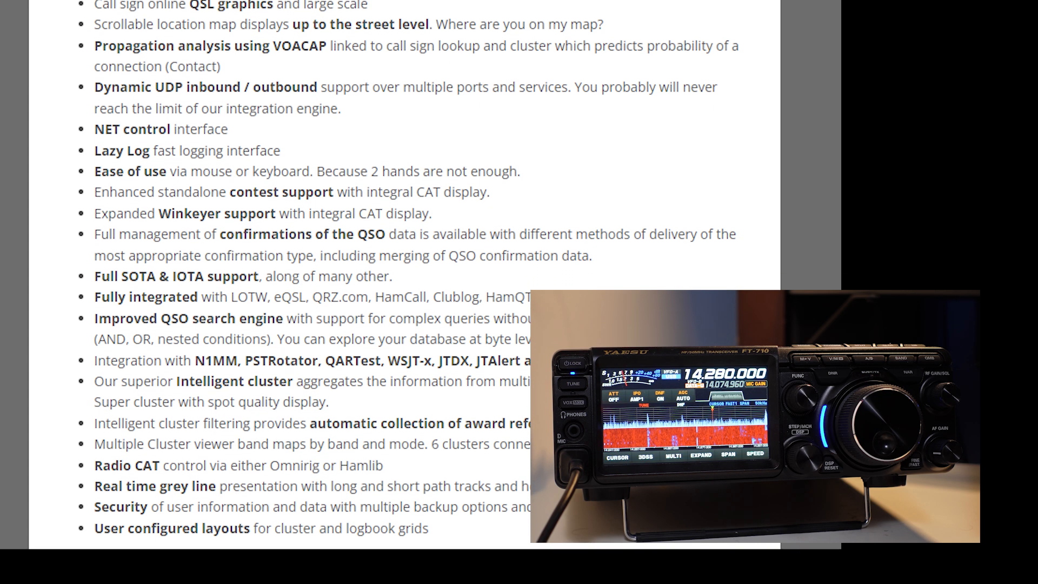
{"action": "scroll", "scroll_direction": "down", "scroll_amount": 3}
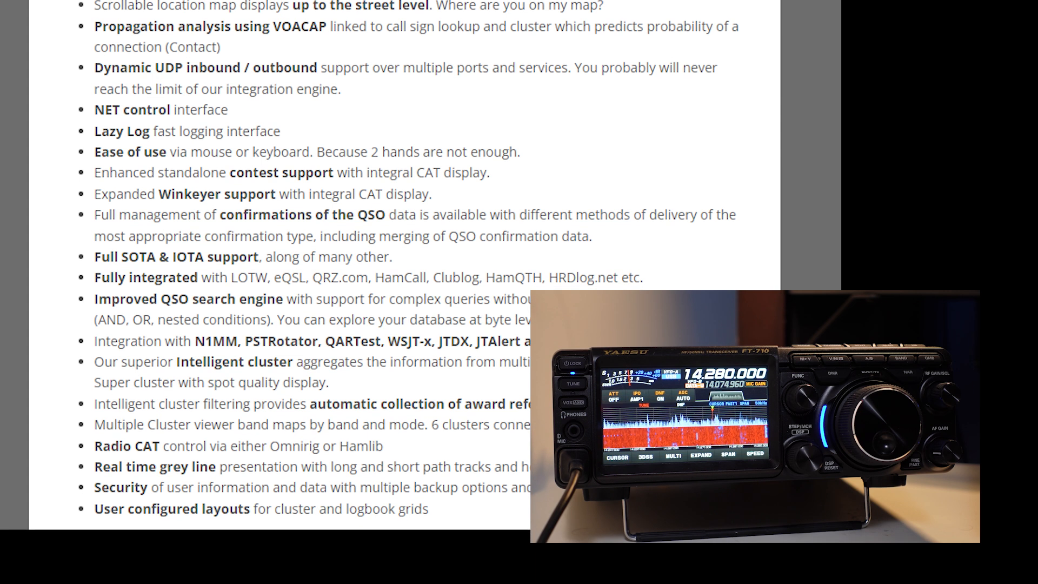
{"action": "scroll", "scroll_direction": "down", "scroll_amount": 3}
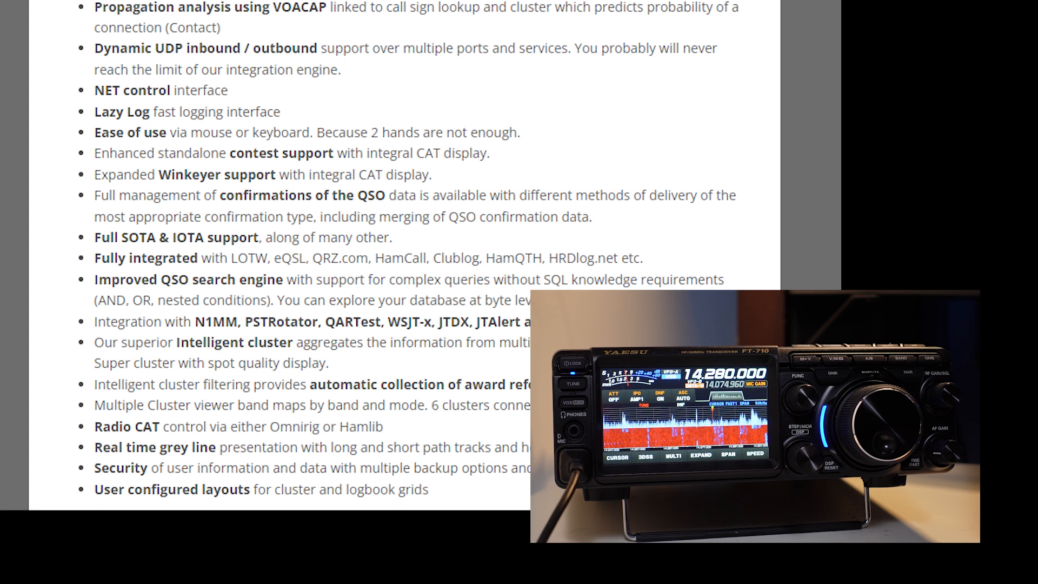
{"action": "scroll", "scroll_direction": "down", "scroll_amount": 3}
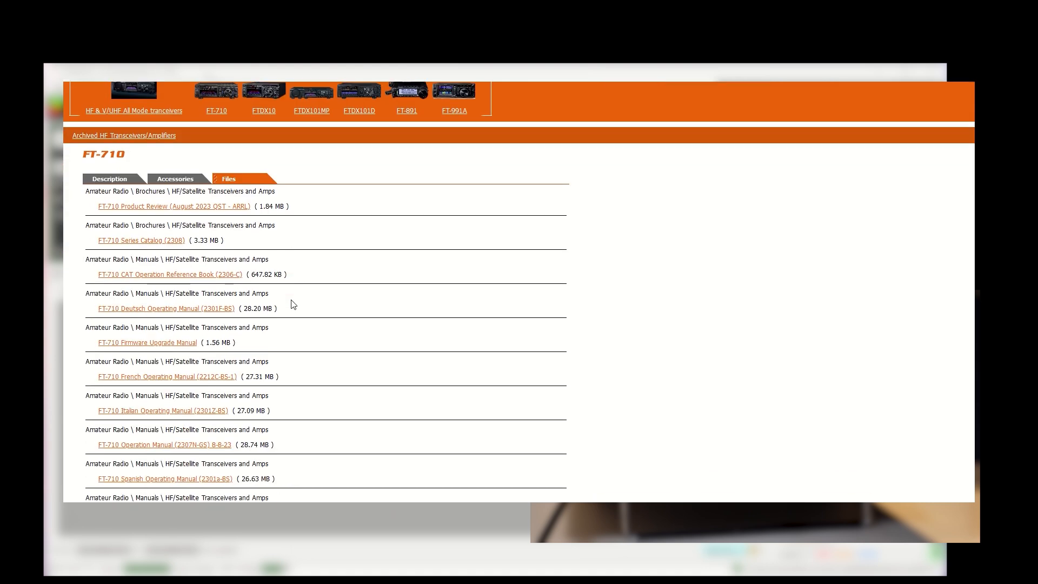
Scroll the FT-710 files list to the Windows USB virtual COM port driver entry.
{"action": "scroll", "scroll_direction": "down", "scroll_amount": 3}
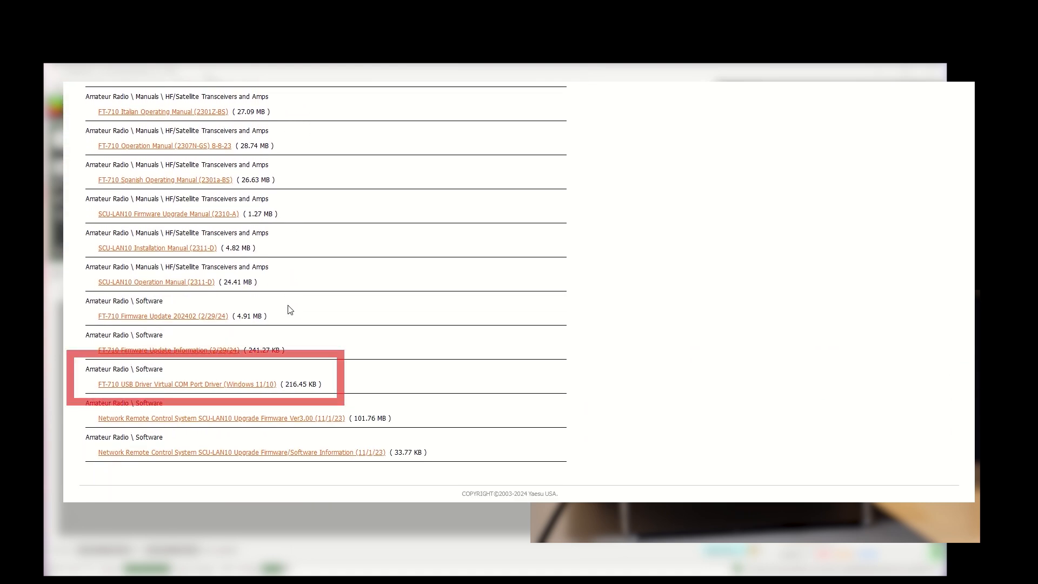
{"action": "mouse_move", "coordinate": [229, 388]}
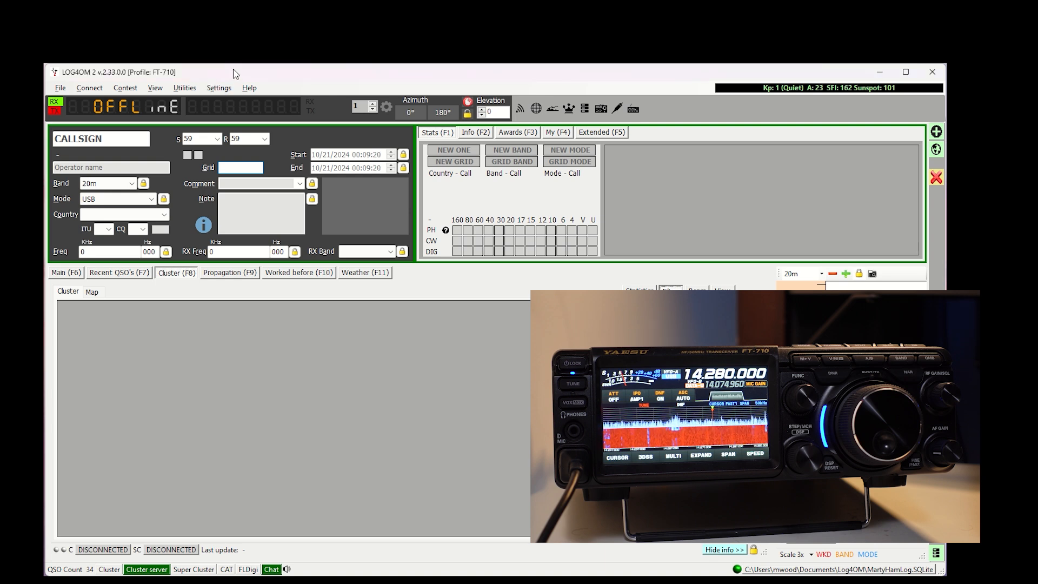
Open Program Configuration from the Settings menu, showing the active FT-710 user configuration.
{"action": "left_click", "coordinate": [218, 87]}
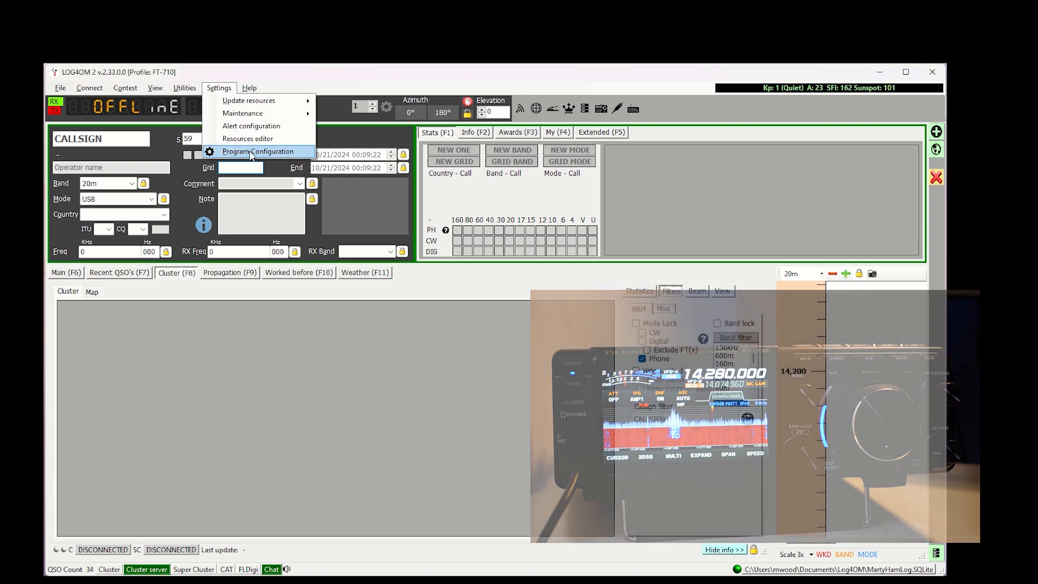
{"action": "left_click", "coordinate": [259, 151]}
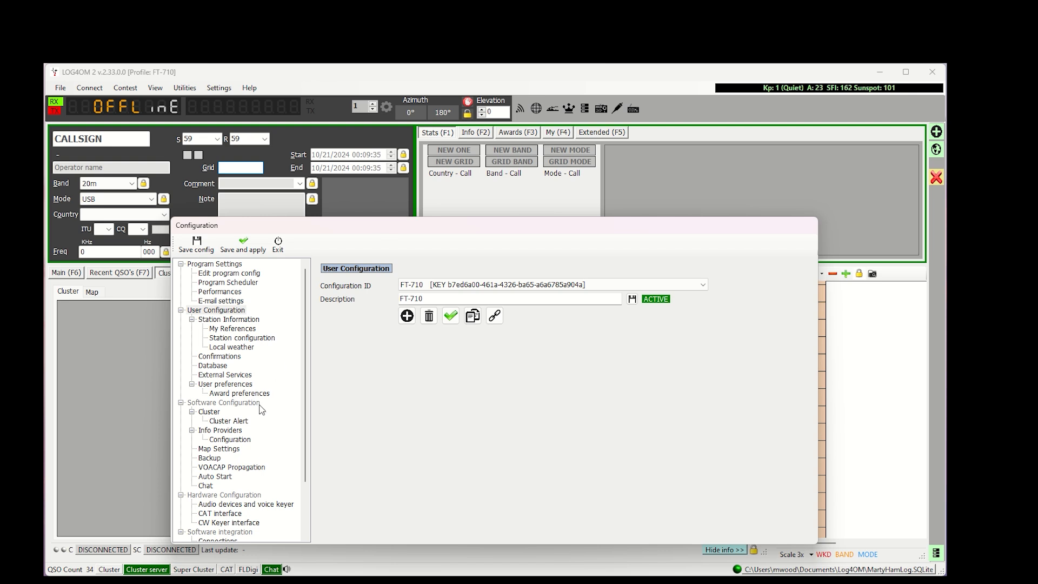
Show the Database page listing the SQLite logbook file currently in use.
{"action": "left_click", "coordinate": [212, 366]}
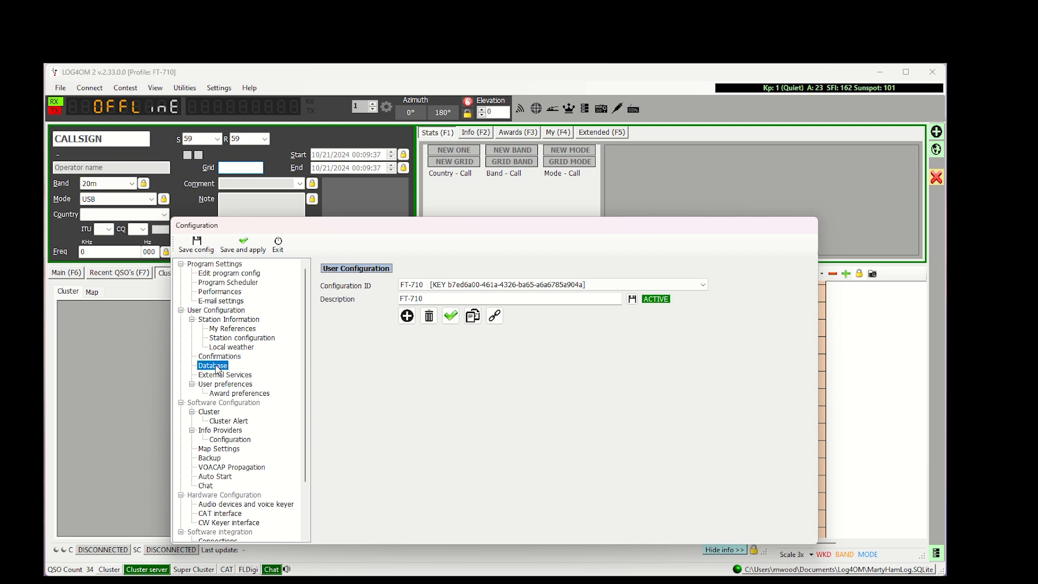
{"action": "left_click", "coordinate": [212, 365]}
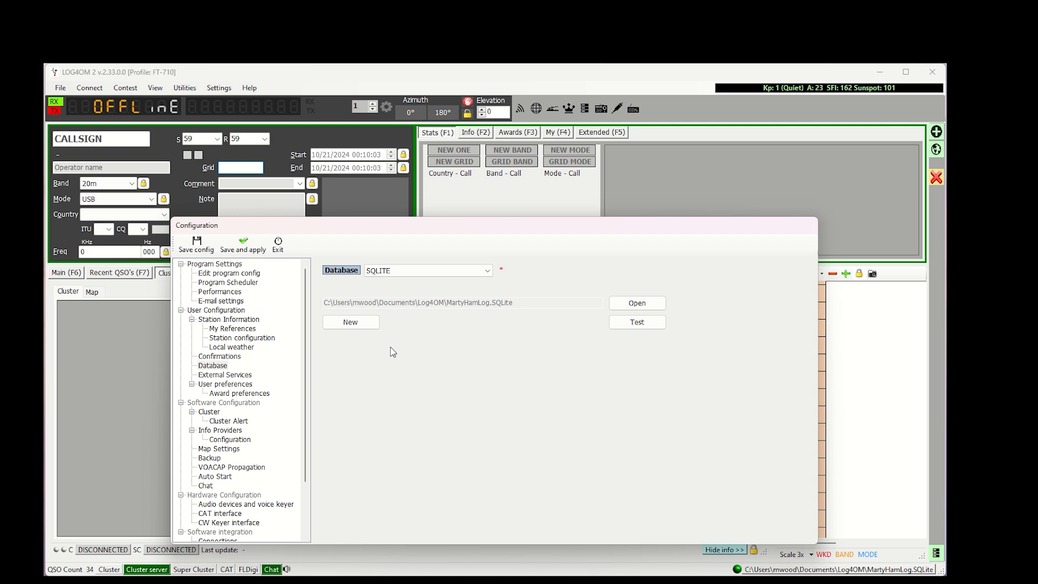
{"action": "mouse_move", "coordinate": [380, 309]}
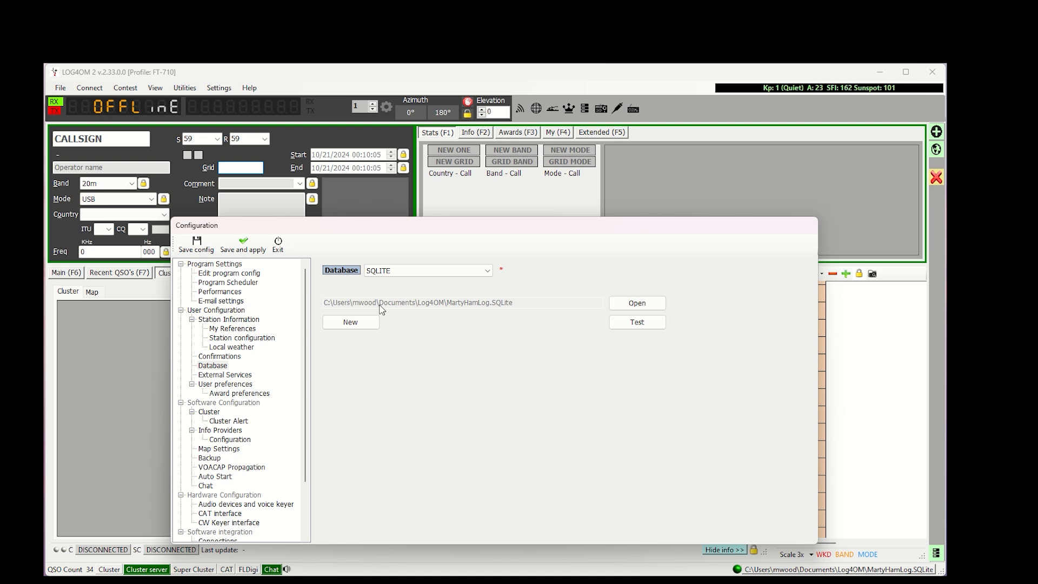
{"action": "mouse_move", "coordinate": [428, 312]}
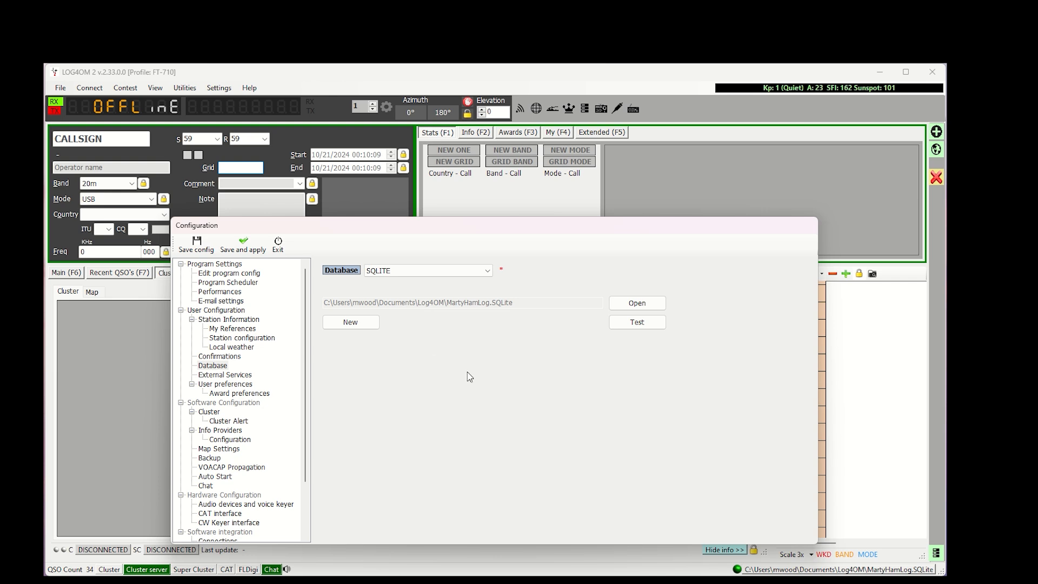
{"action": "mouse_move", "coordinate": [495, 372]}
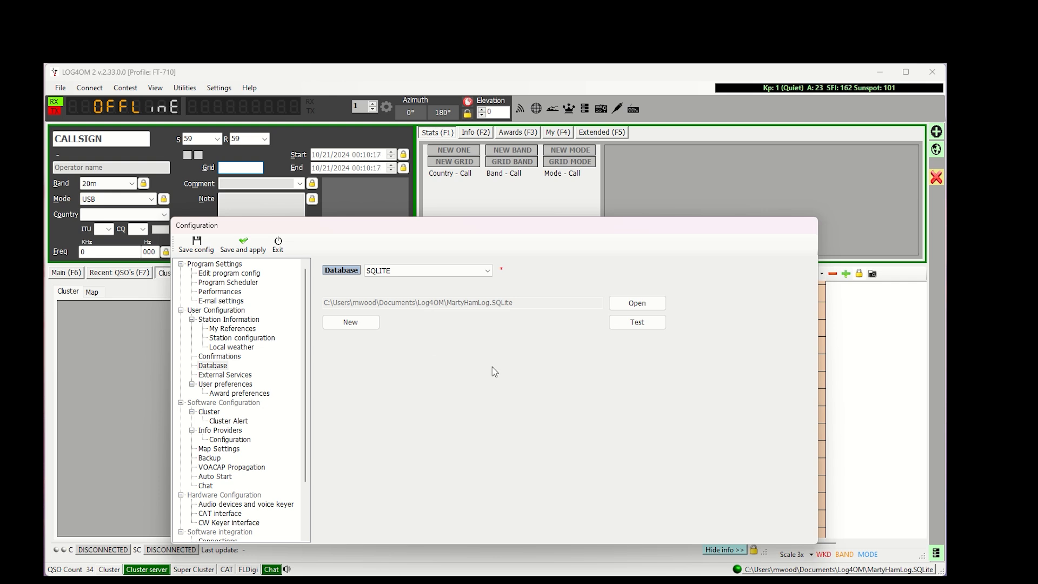
{"action": "mouse_move", "coordinate": [290, 440]}
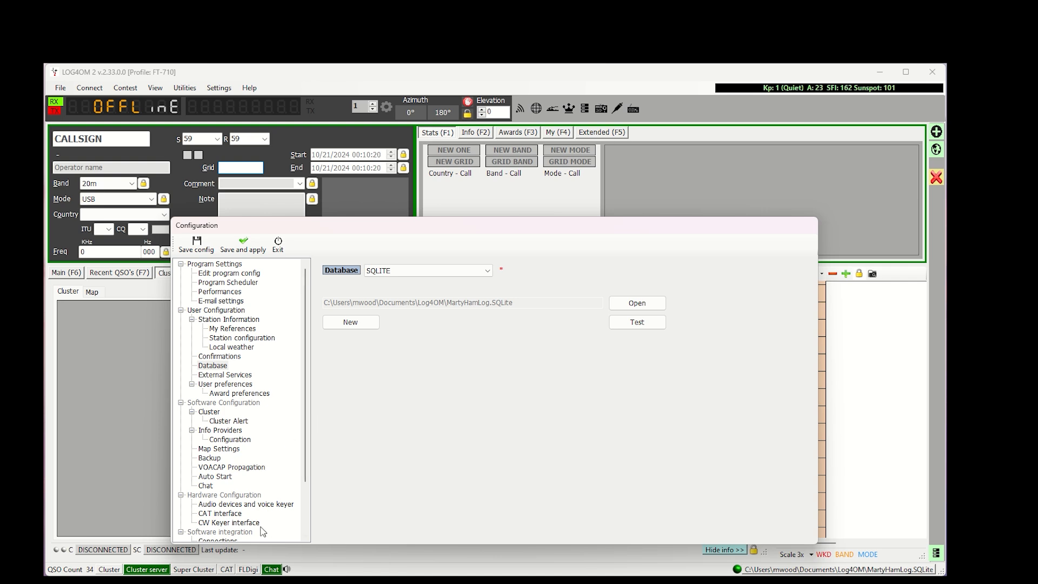
In CAT interface settings, keep Hamlib as the CAT engine with auto-start enabled.
{"action": "left_click", "coordinate": [220, 512]}
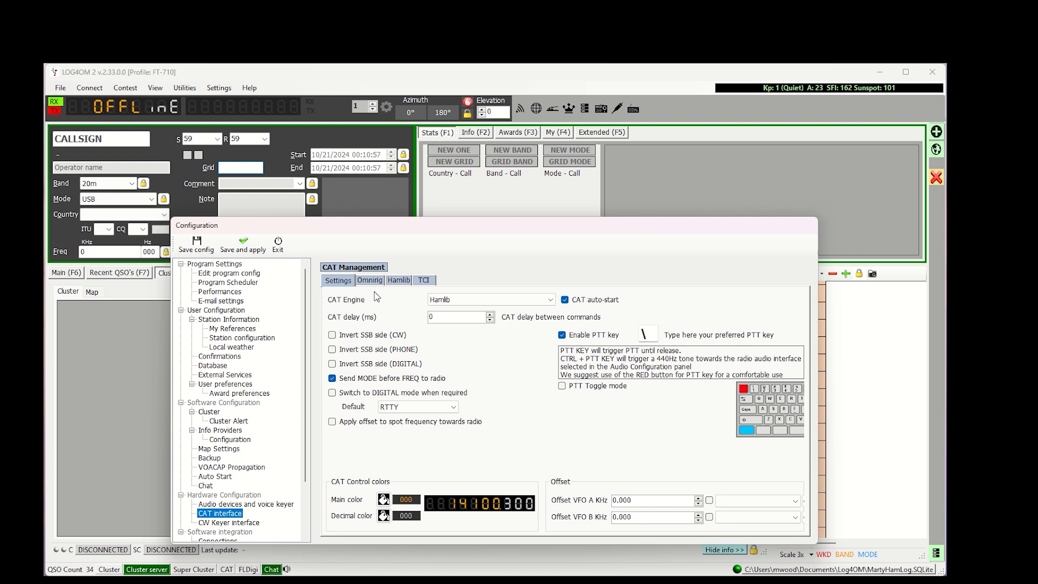
{"action": "mouse_move", "coordinate": [353, 300]}
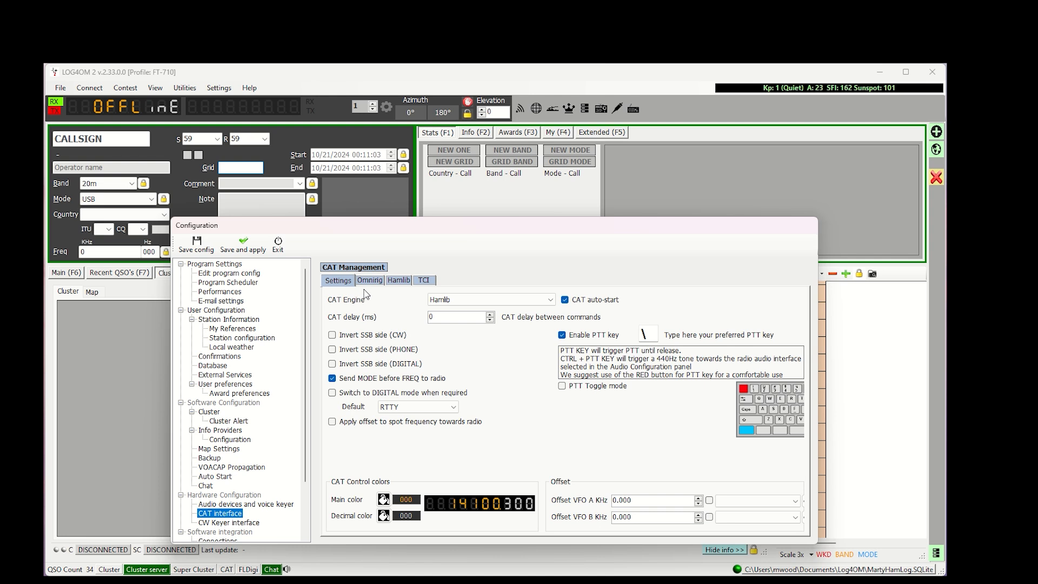
{"action": "left_click", "coordinate": [398, 280]}
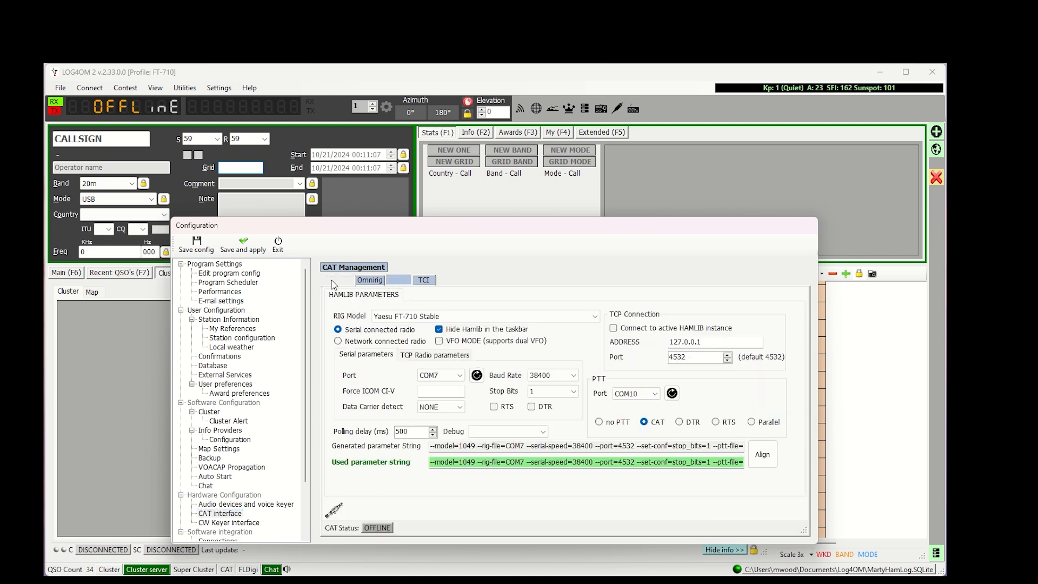
{"action": "left_click", "coordinate": [339, 280]}
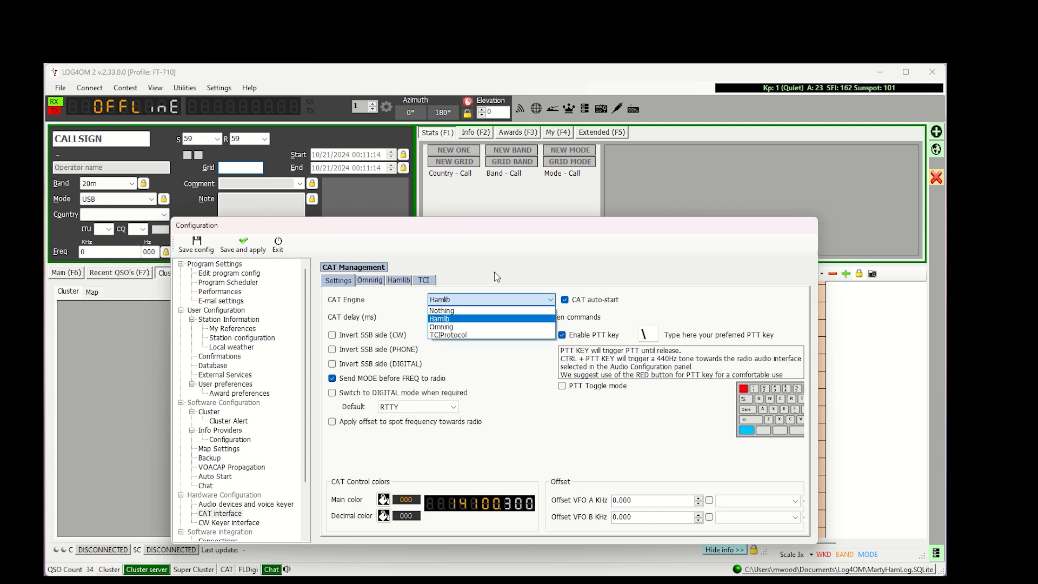
{"action": "left_click", "coordinate": [439, 318]}
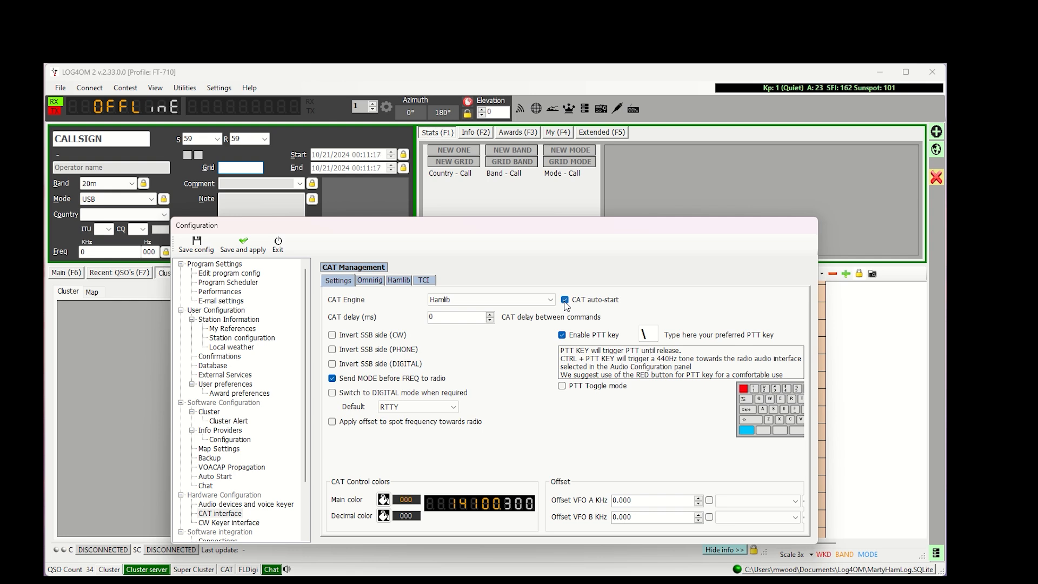
{"action": "mouse_move", "coordinate": [592, 306]}
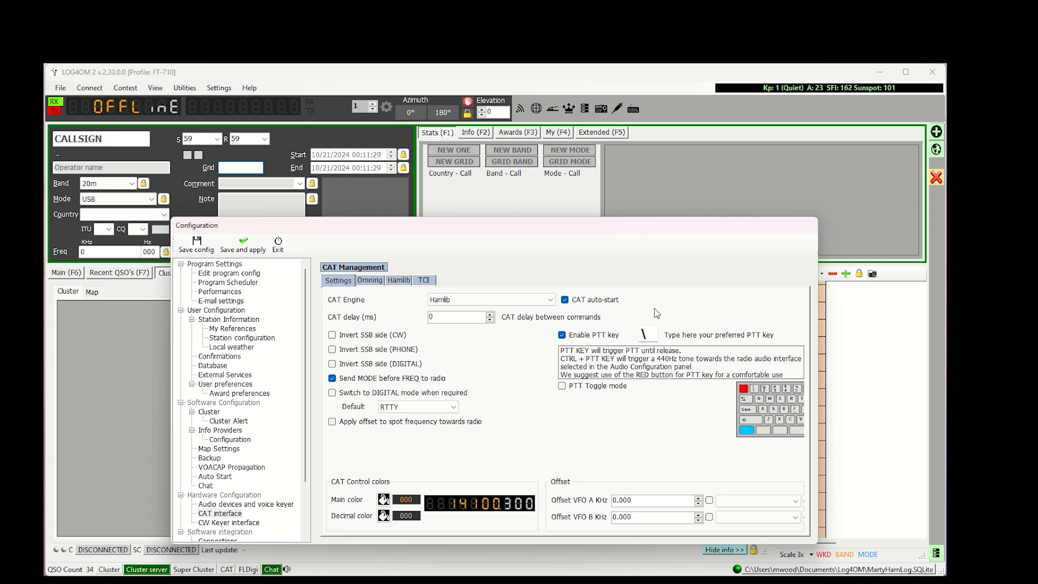
Select Yaesu FT-710 Stable as the Hamlib rig model.
{"action": "left_click", "coordinate": [398, 280]}
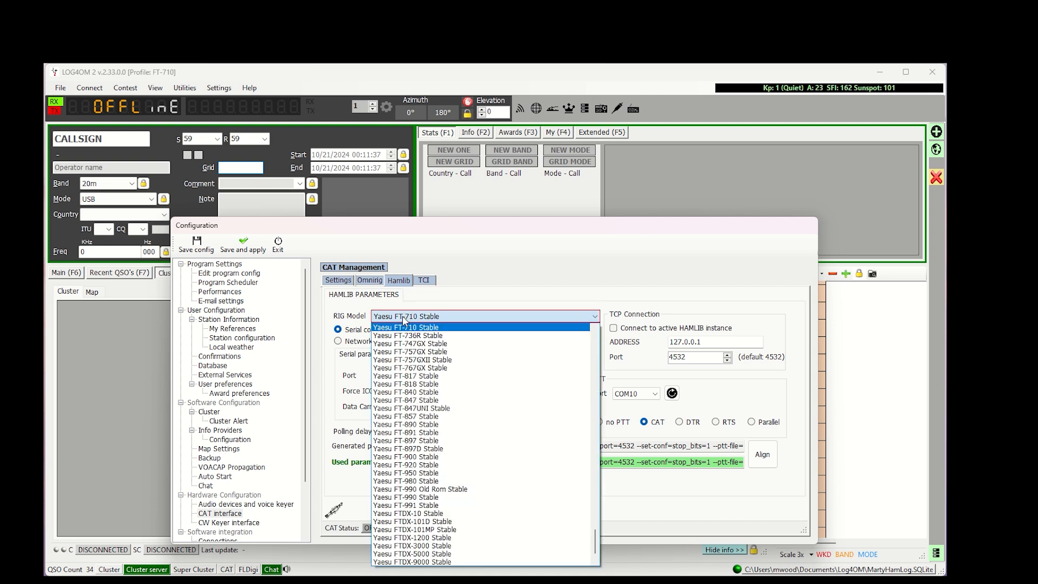
{"action": "left_click", "coordinate": [406, 326]}
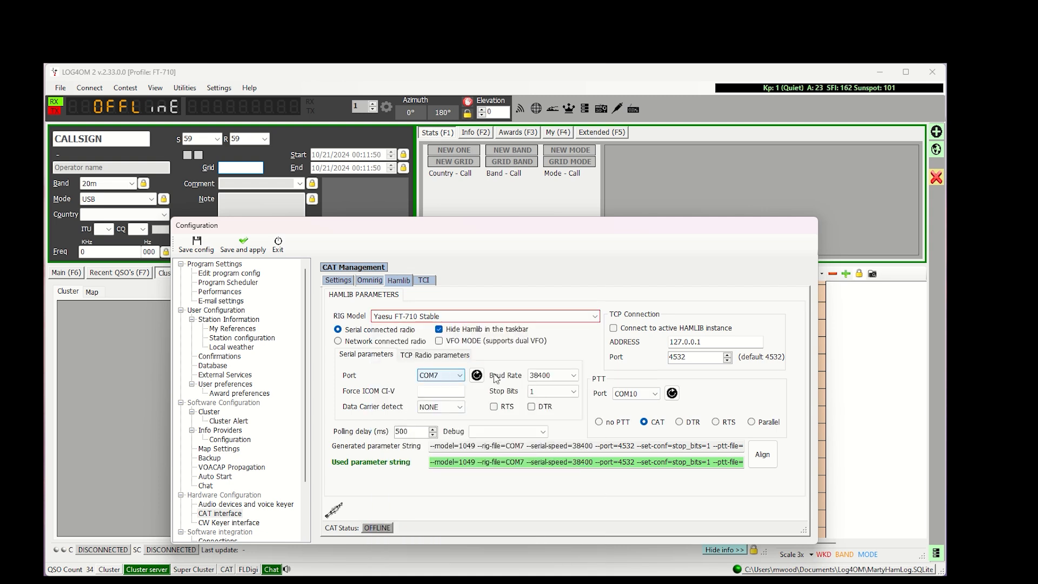
{"action": "mouse_move", "coordinate": [372, 397]}
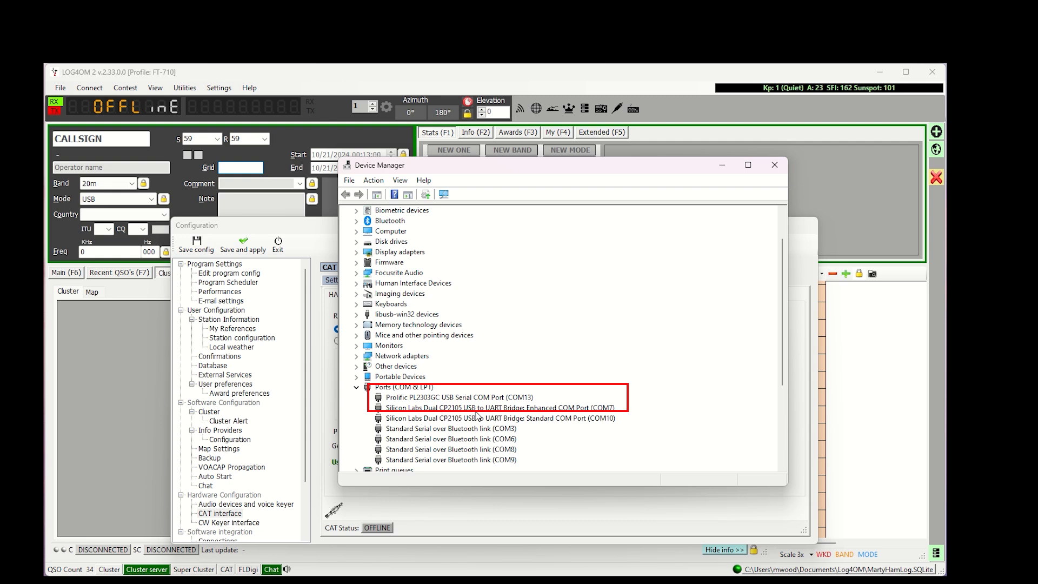
{"action": "mouse_move", "coordinate": [546, 428]}
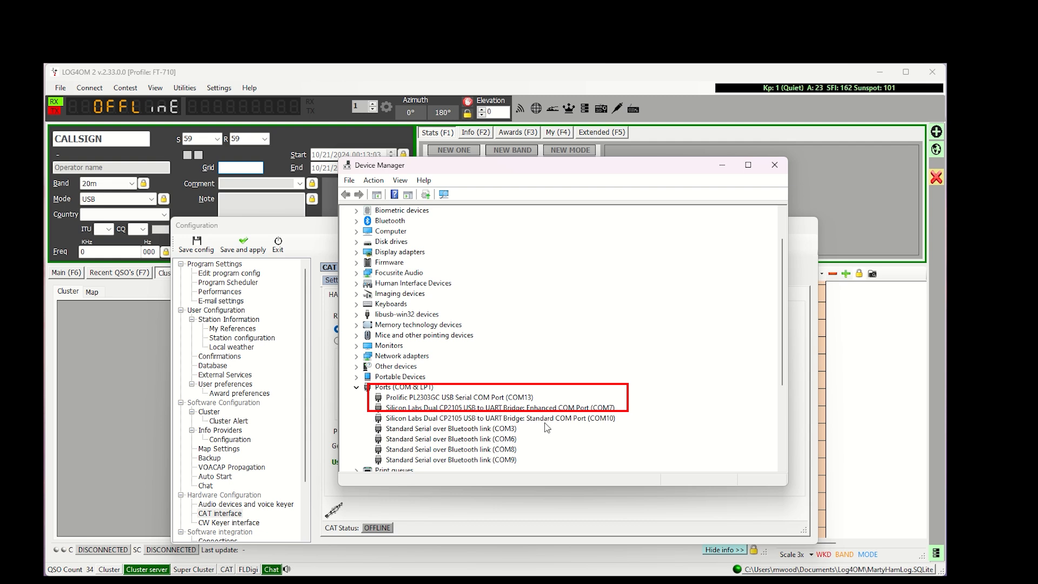
{"action": "mouse_move", "coordinate": [545, 415]}
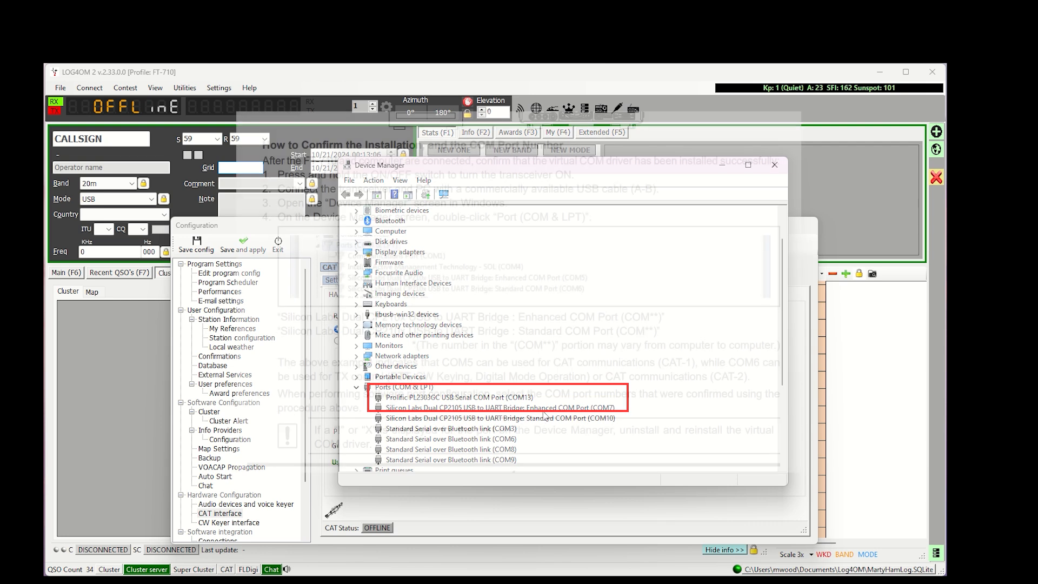
Confirm the Silicon Labs Enhanced COM Port is COM7, then close Device Manager.
{"action": "left_click", "coordinate": [773, 164]}
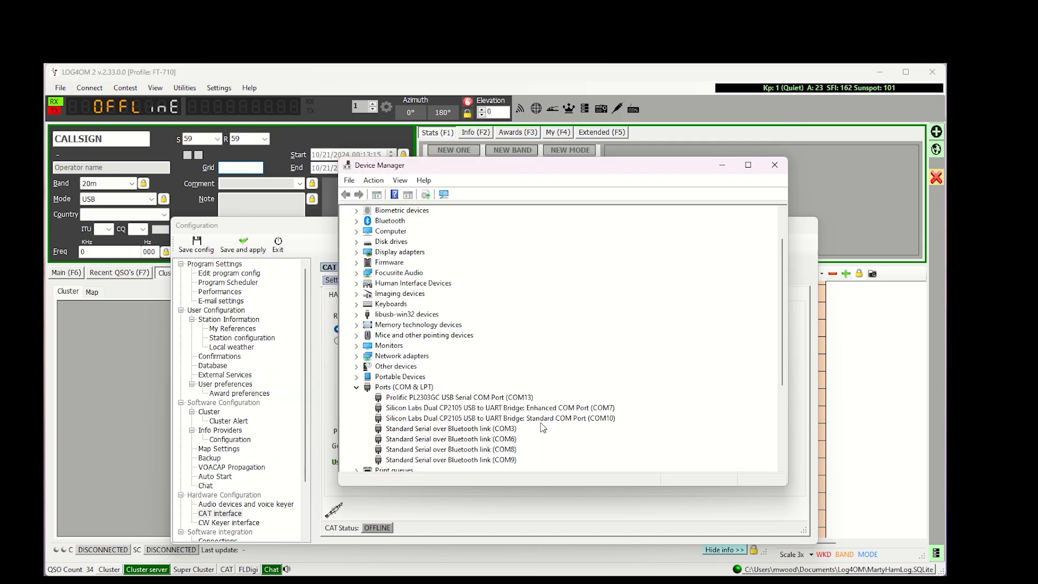
{"action": "mouse_move", "coordinate": [774, 165]}
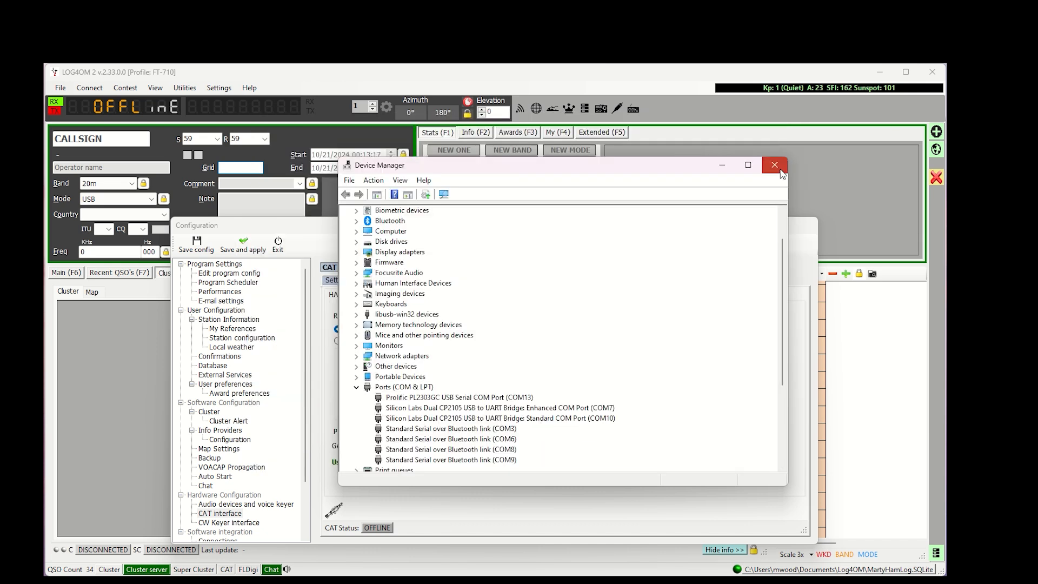
{"action": "left_click", "coordinate": [774, 164]}
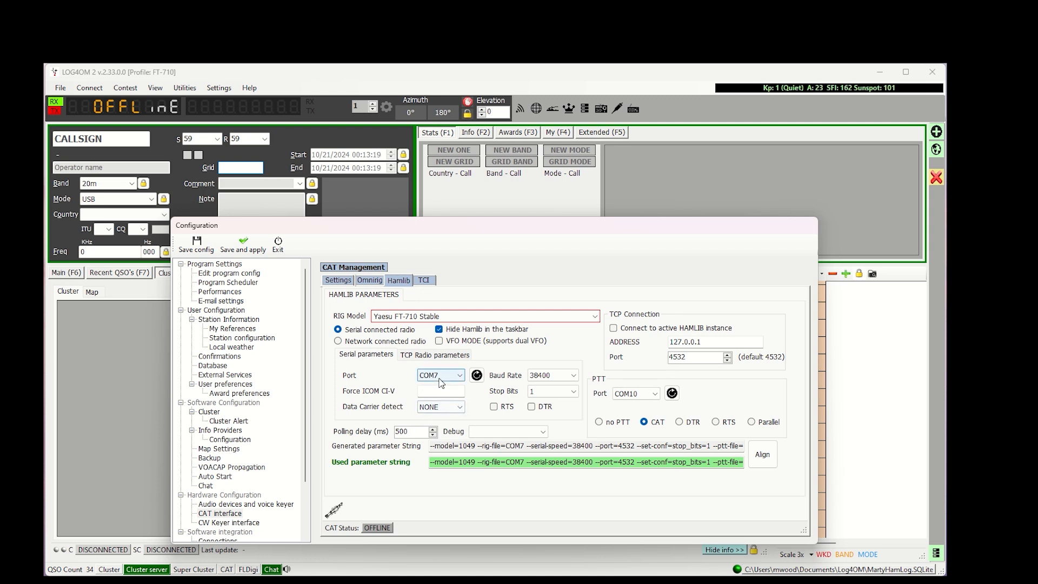
Confirm the Hamlib port is COM7 and save and apply the configuration so CAT connects at 14280 kHz.
{"action": "left_click", "coordinate": [457, 375]}
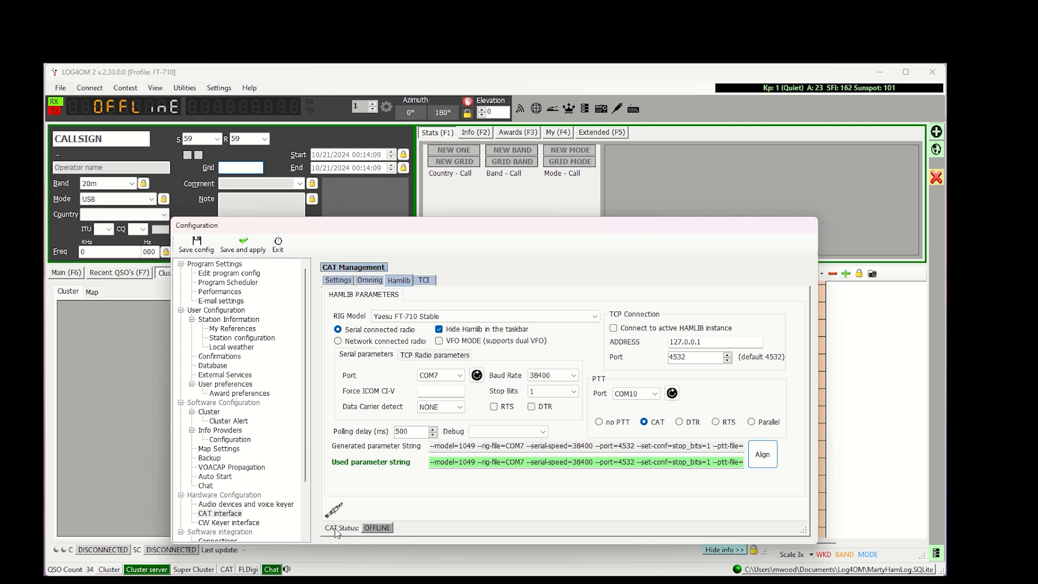
{"action": "mouse_move", "coordinate": [196, 244]}
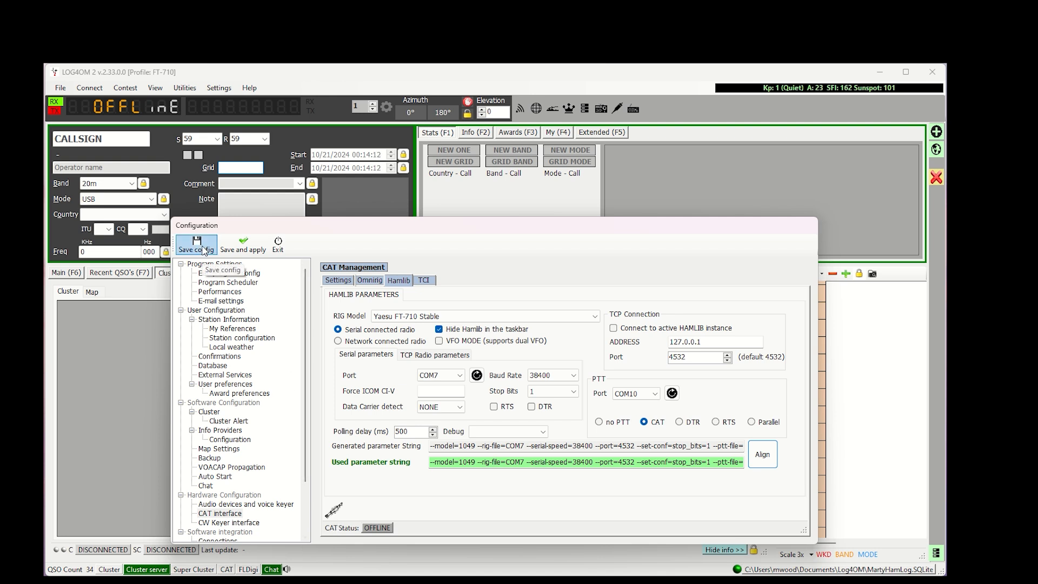
{"action": "mouse_move", "coordinate": [235, 248]}
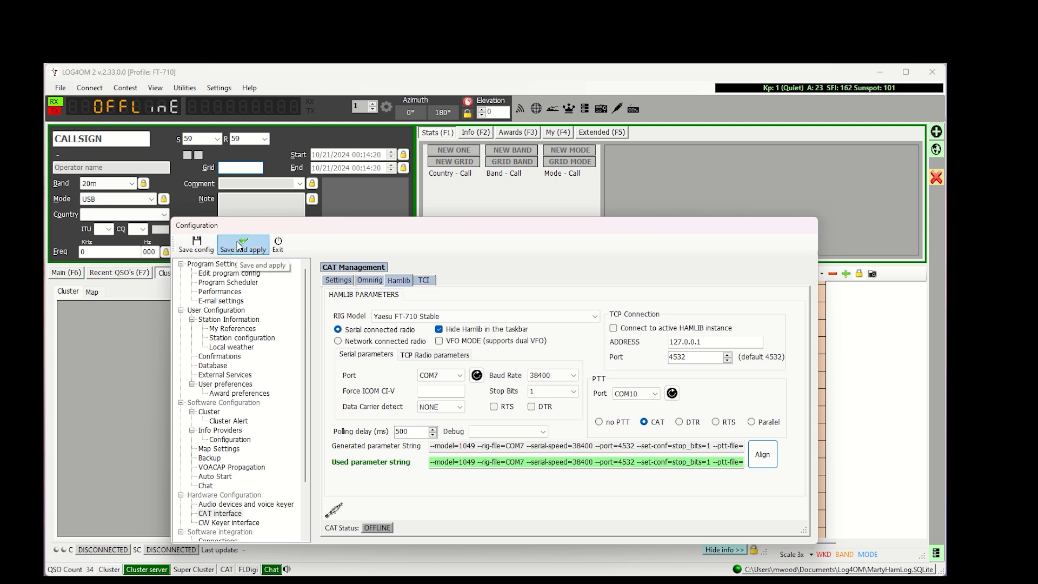
{"action": "left_click", "coordinate": [242, 244]}
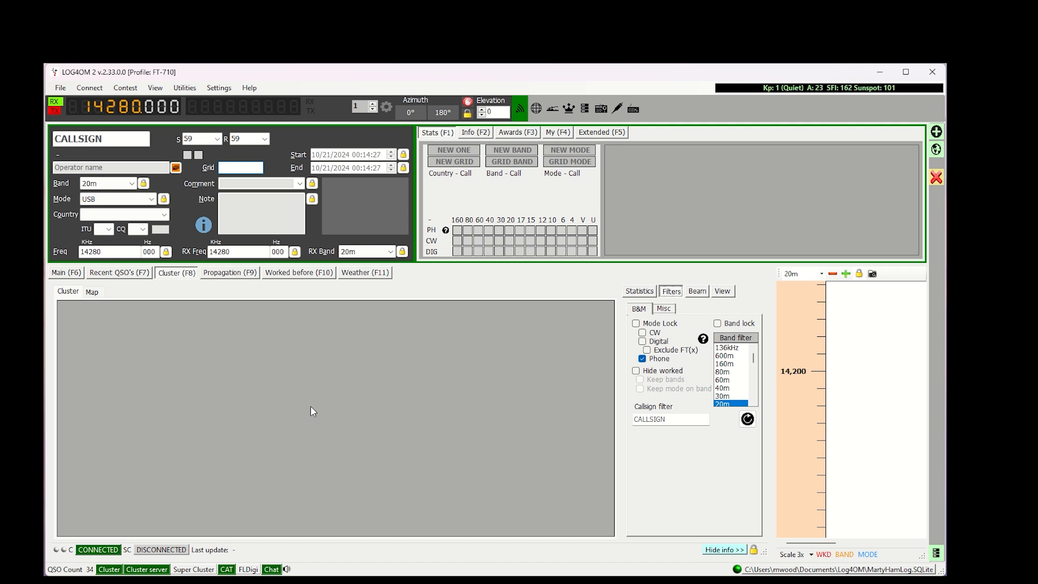
Open the Telnet cluster management window from the Connect menu.
{"action": "left_click", "coordinate": [59, 88]}
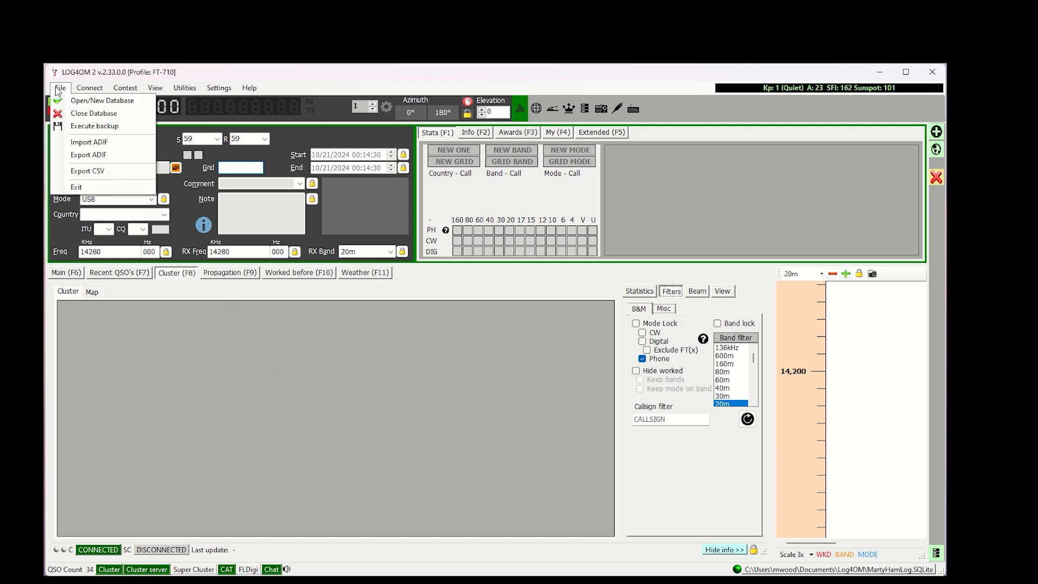
{"action": "left_click", "coordinate": [89, 87]}
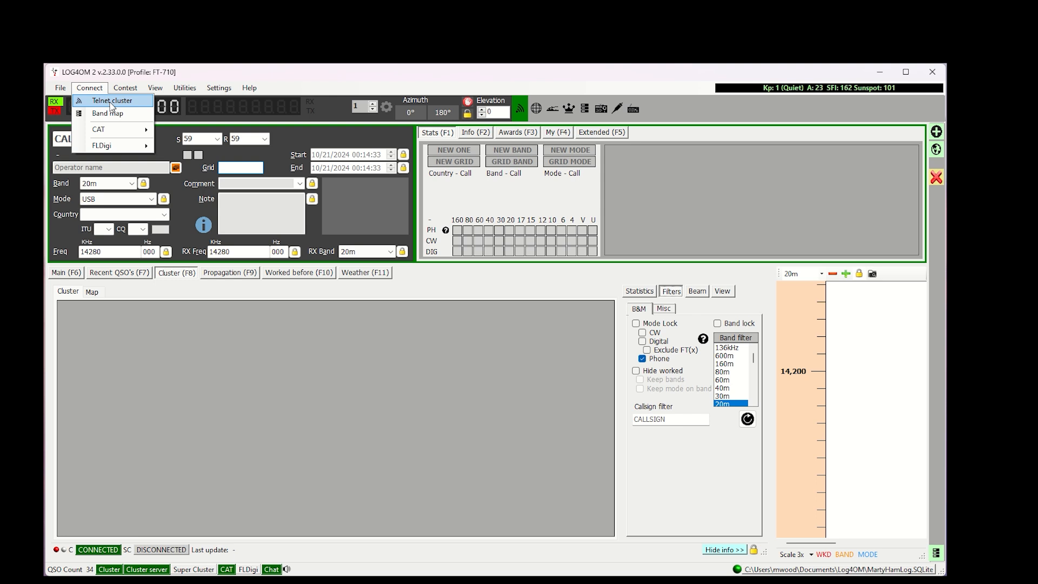
{"action": "left_click", "coordinate": [108, 101]}
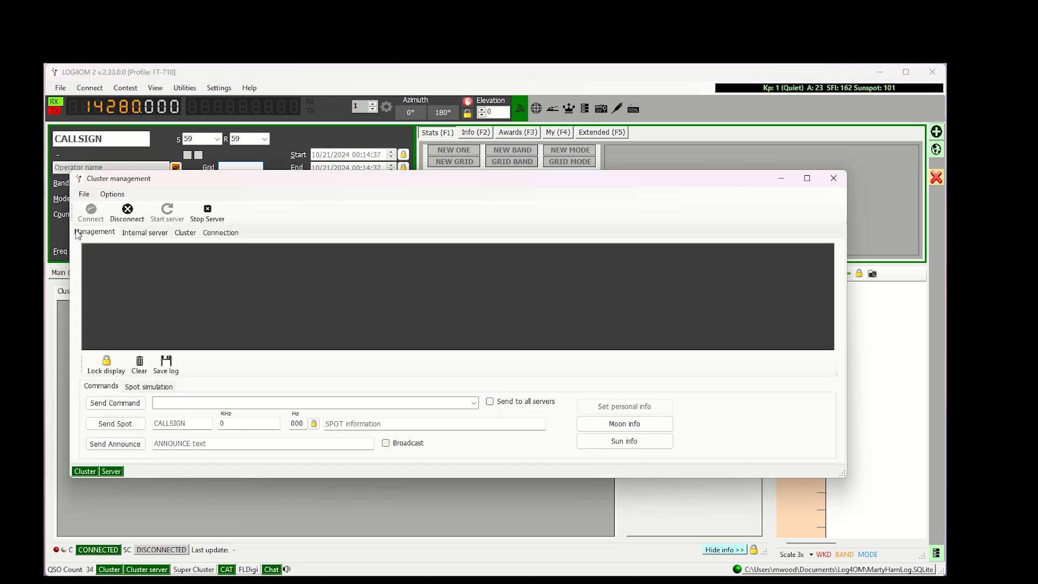
{"action": "mouse_move", "coordinate": [239, 236]}
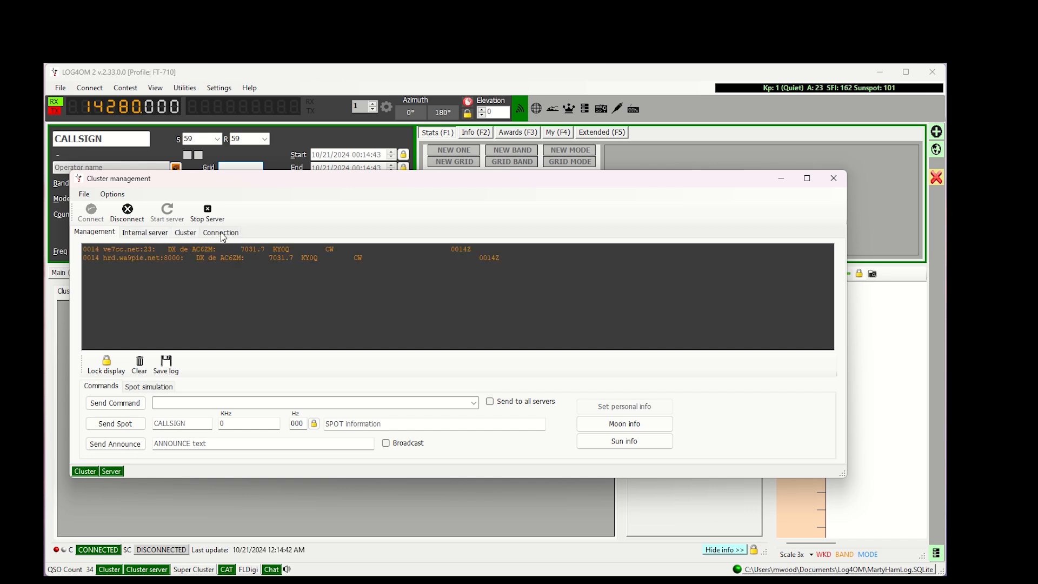
Disconnect from the cluster servers and show the Connection page of known and active servers.
{"action": "left_click", "coordinate": [220, 232]}
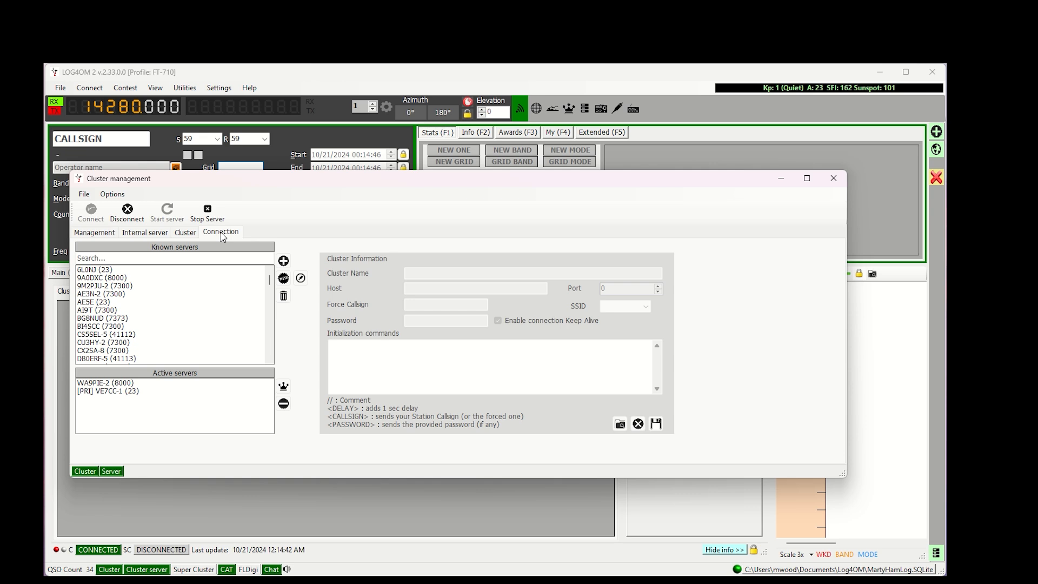
{"action": "left_click", "coordinate": [94, 232]}
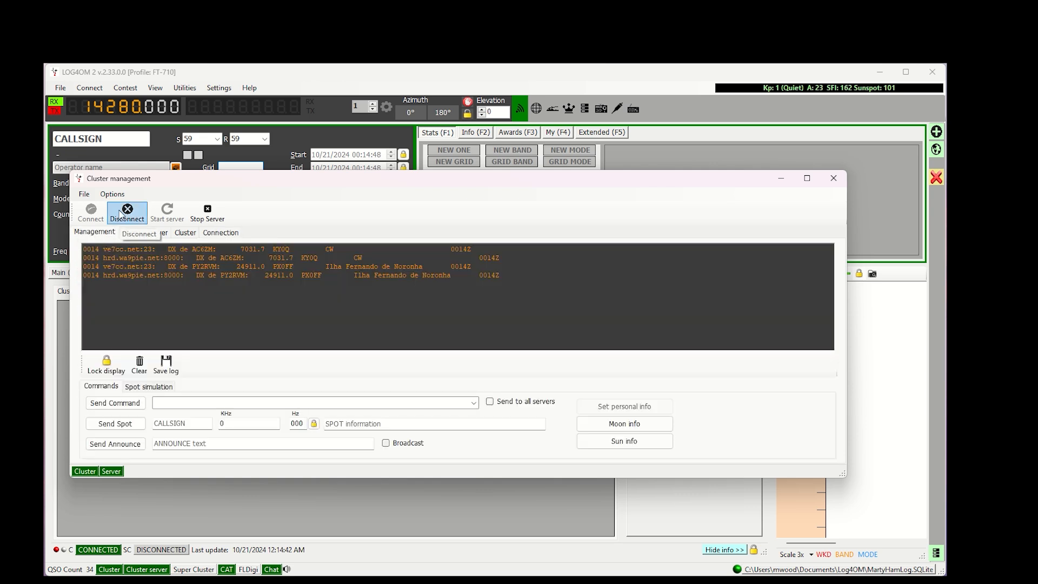
{"action": "left_click", "coordinate": [127, 212]}
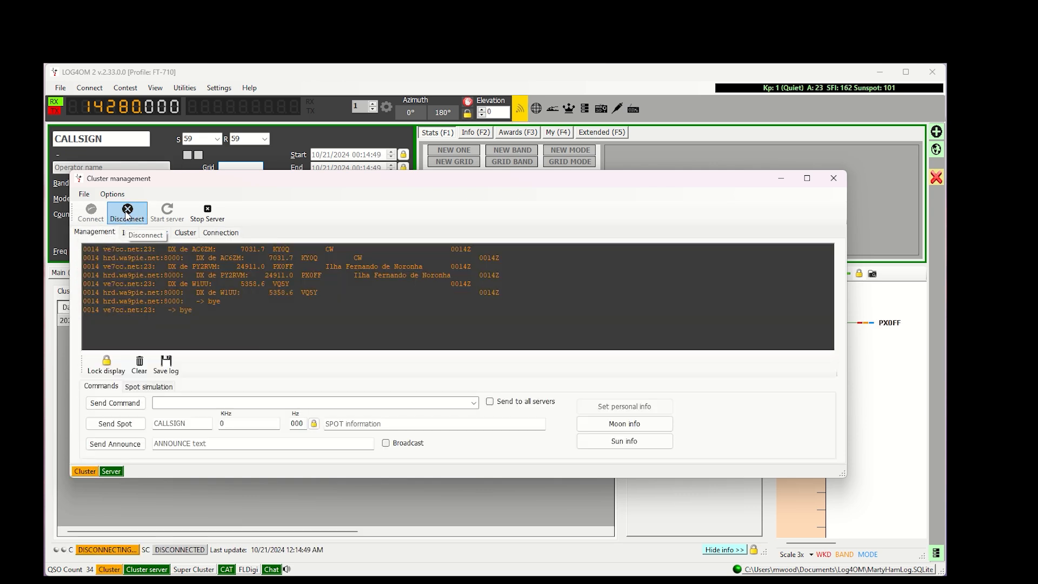
{"action": "left_click", "coordinate": [127, 212]}
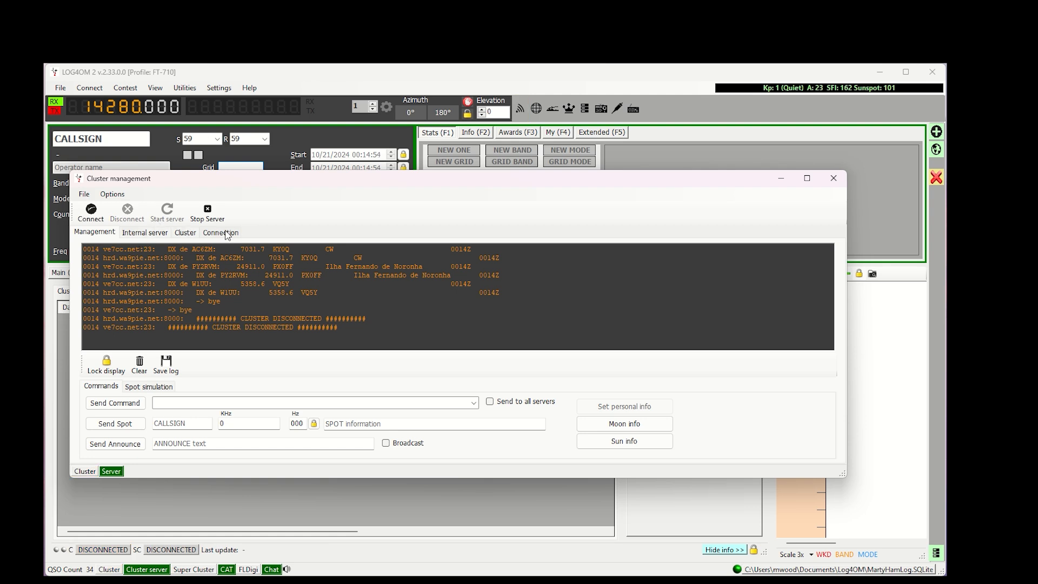
{"action": "left_click", "coordinate": [220, 231]}
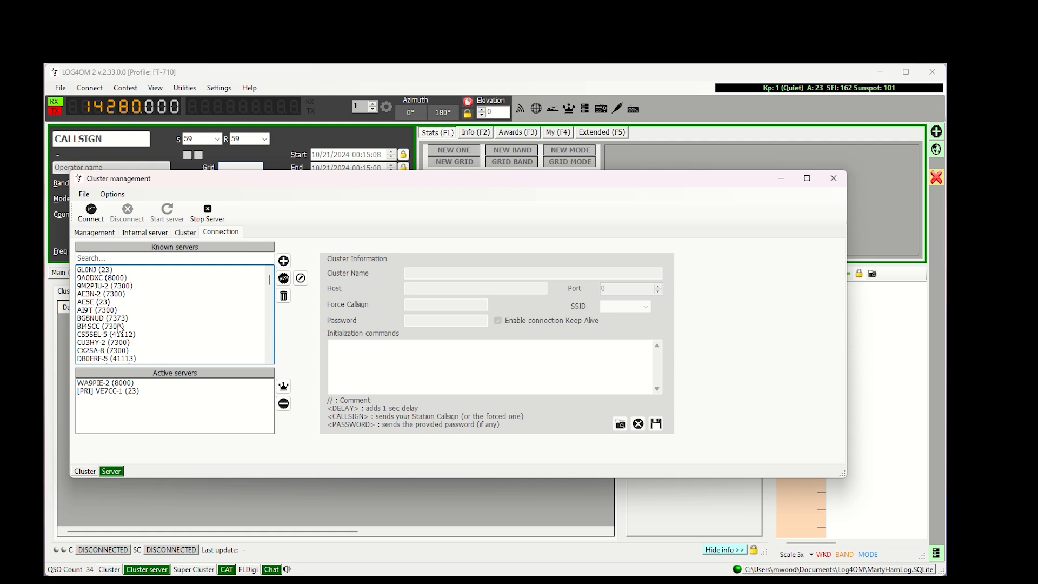
{"action": "scroll", "scroll_direction": "down", "scroll_amount": 3}
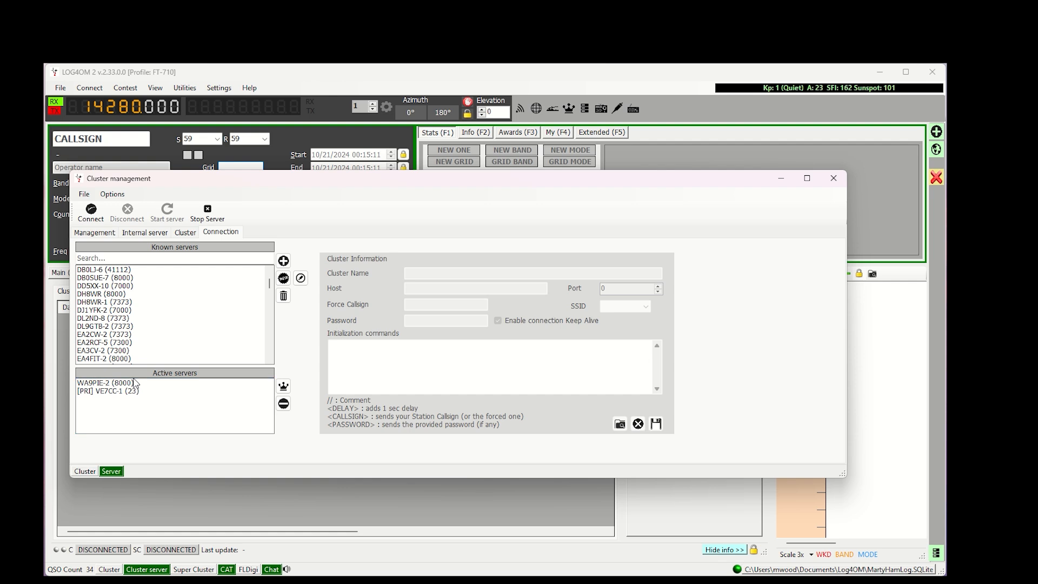
{"action": "left_click", "coordinate": [99, 318]}
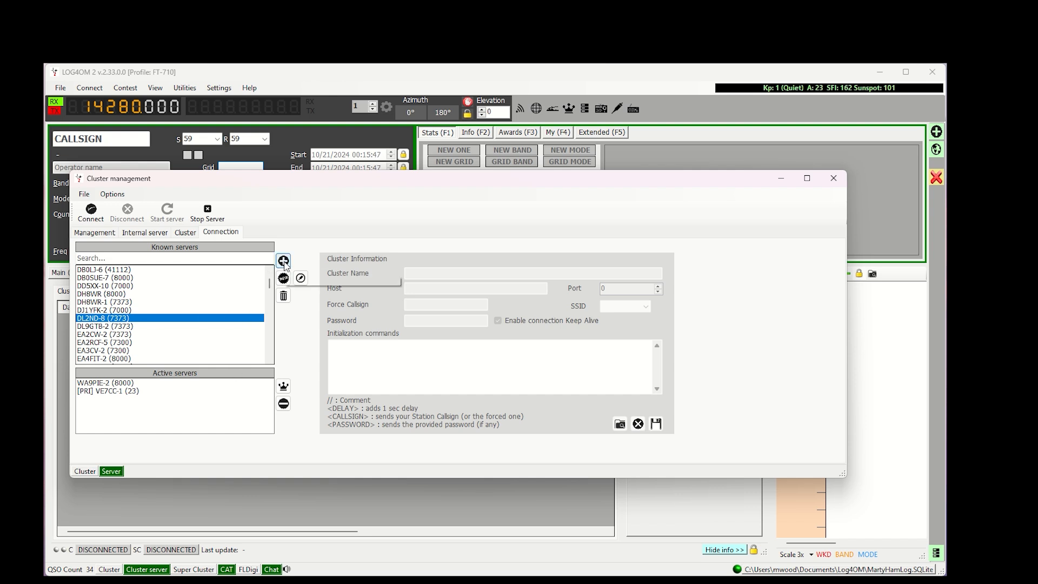
{"action": "left_click", "coordinate": [283, 260]}
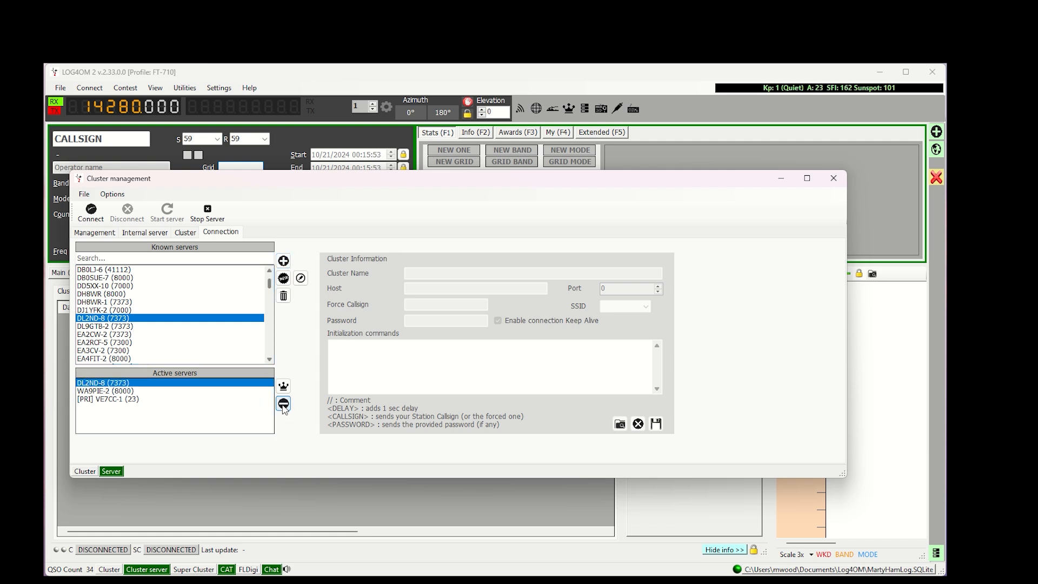
{"action": "mouse_move", "coordinate": [283, 403]}
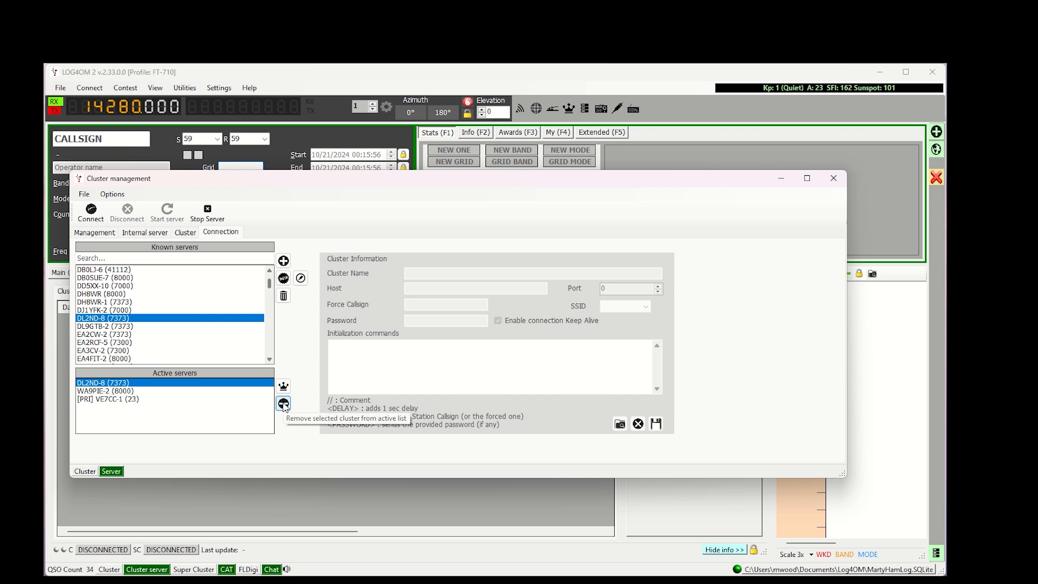
{"action": "left_click", "coordinate": [283, 403]}
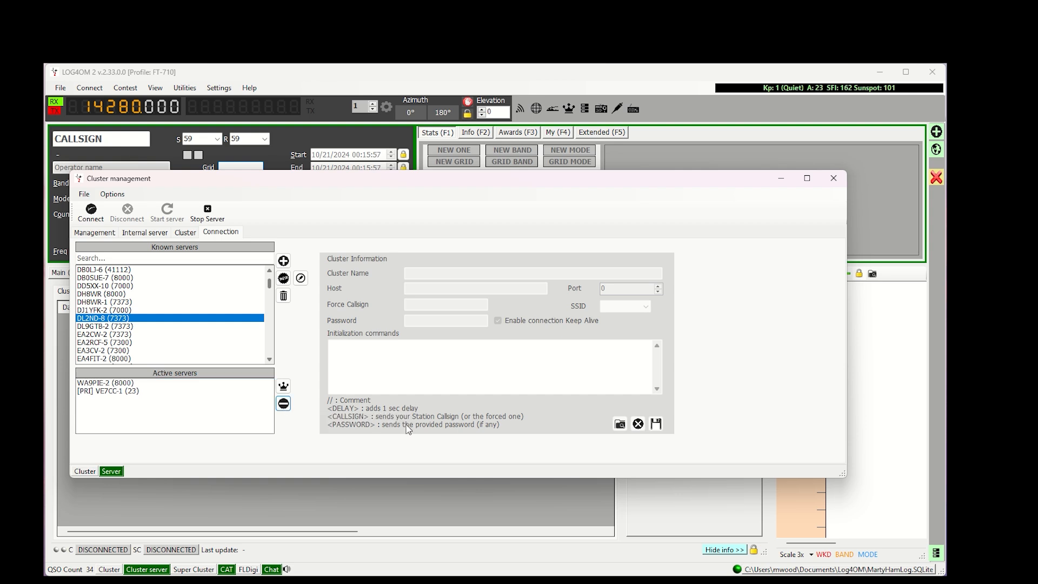
{"action": "left_click", "coordinate": [94, 231]}
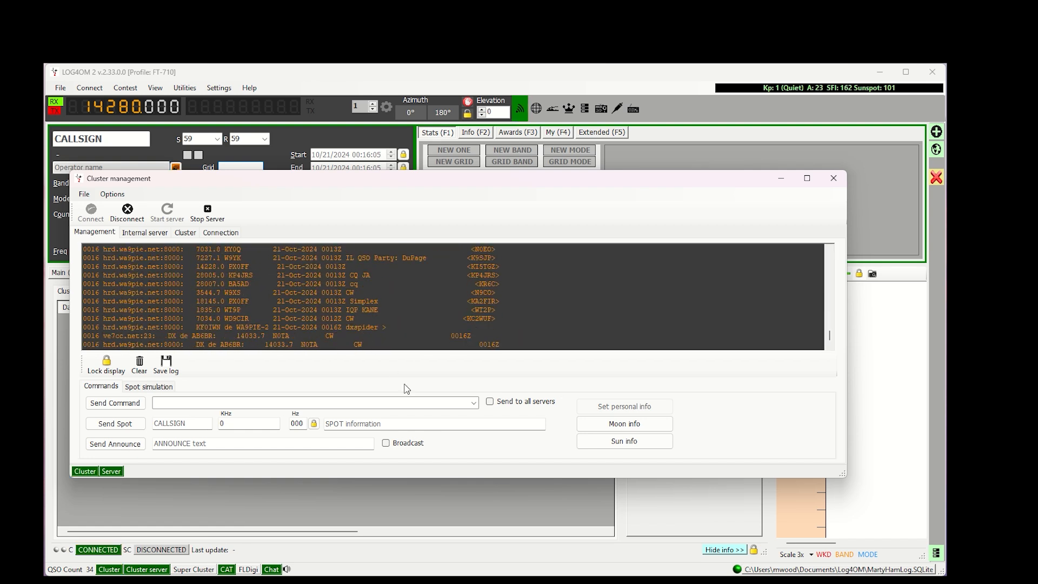
{"action": "mouse_move", "coordinate": [220, 376]}
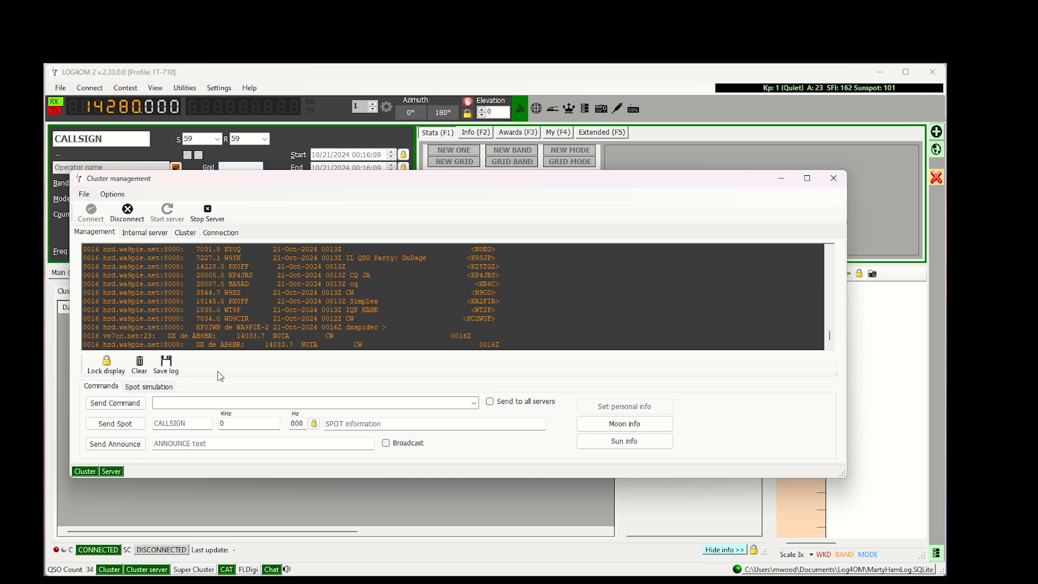
{"action": "mouse_move", "coordinate": [361, 420]}
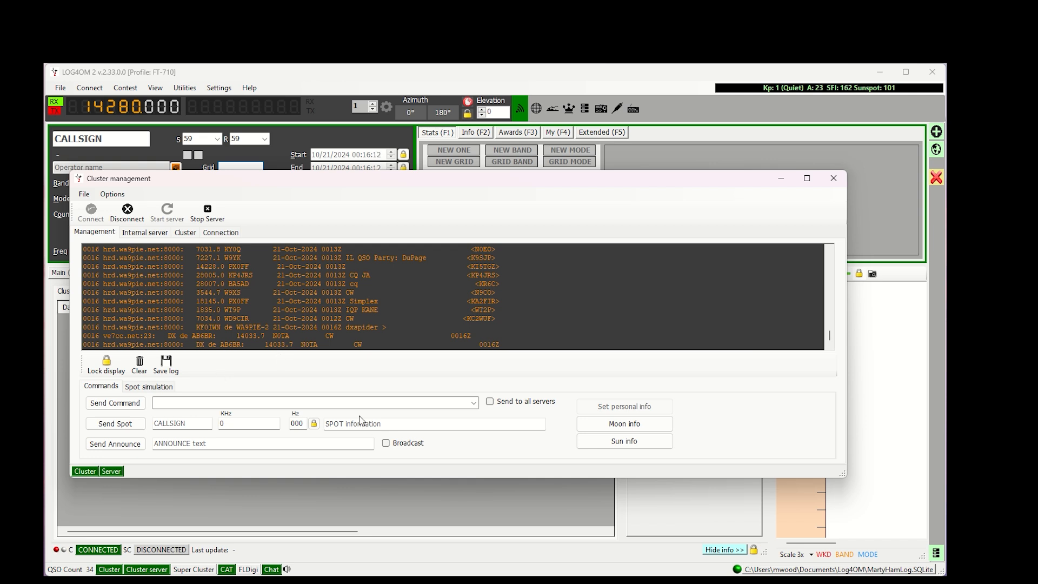
Switch to the Cluster view to show the table of incoming spots.
{"action": "left_click", "coordinate": [185, 232]}
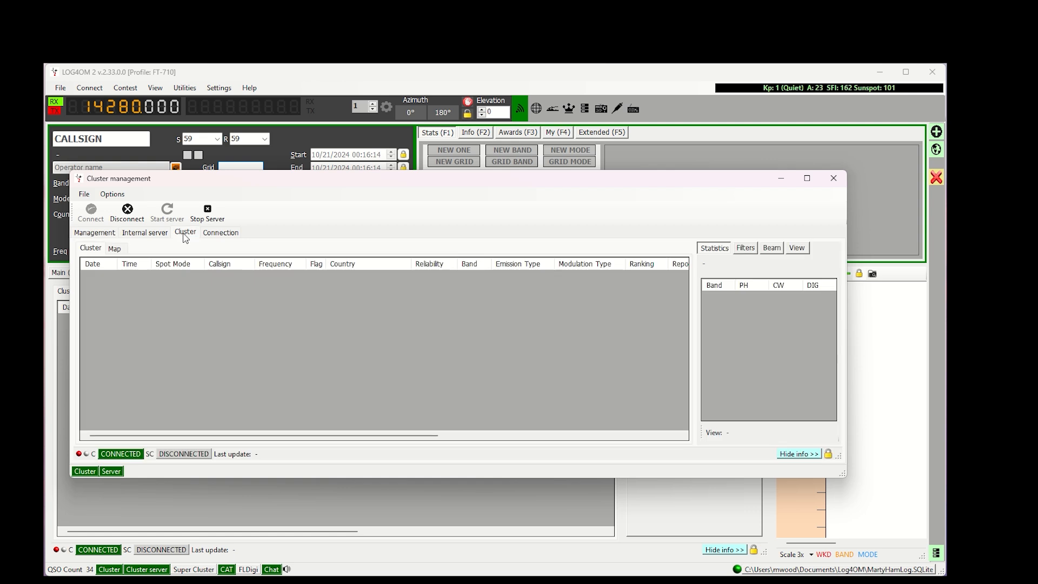
Review the Statistics, Beam and View settings, returning to Filters with Phone and 20m selected.
{"action": "left_click", "coordinate": [744, 247]}
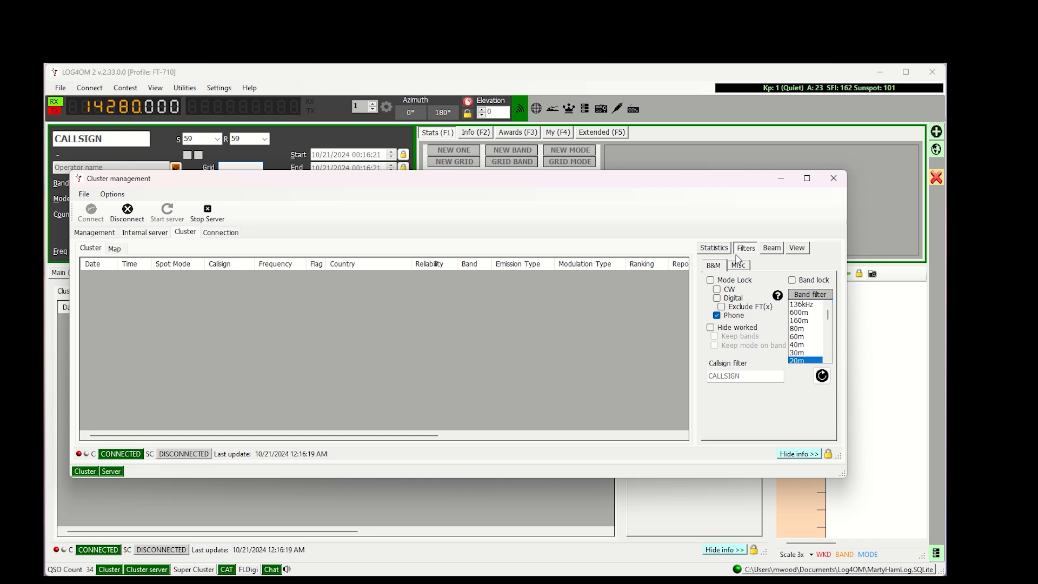
{"action": "left_click", "coordinate": [714, 248]}
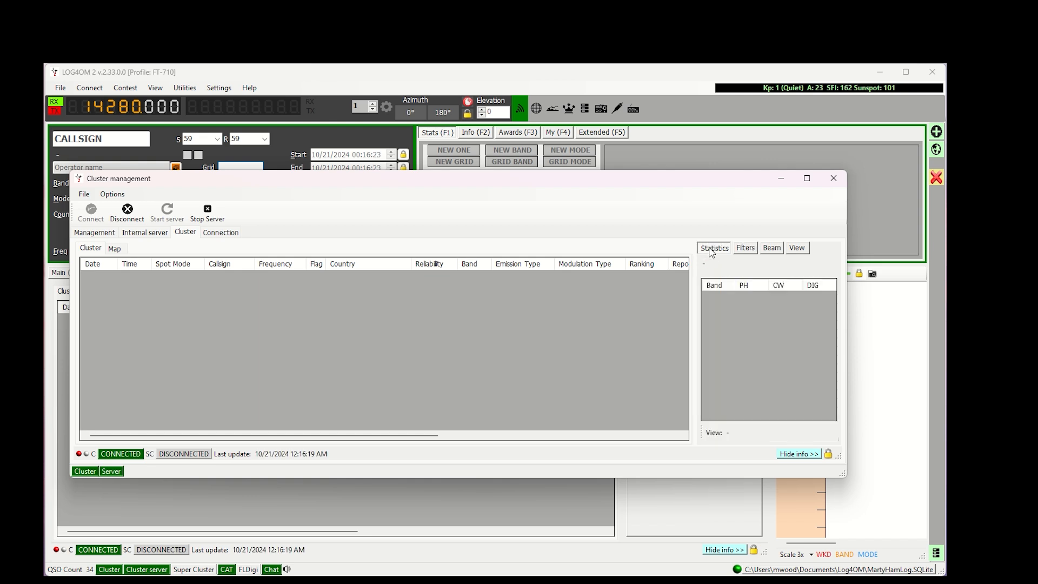
{"action": "left_click", "coordinate": [772, 247]}
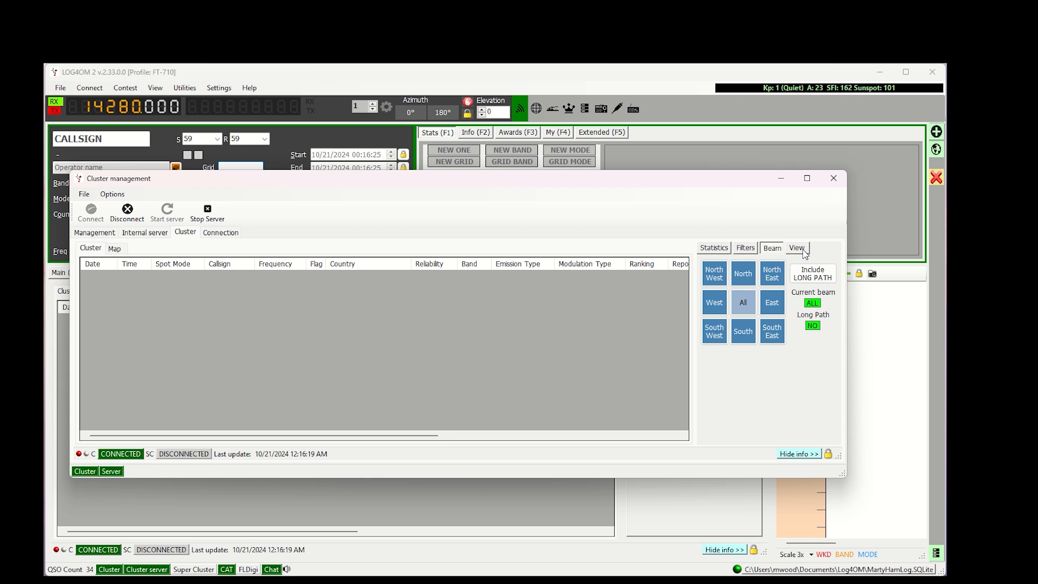
{"action": "left_click", "coordinate": [796, 247]}
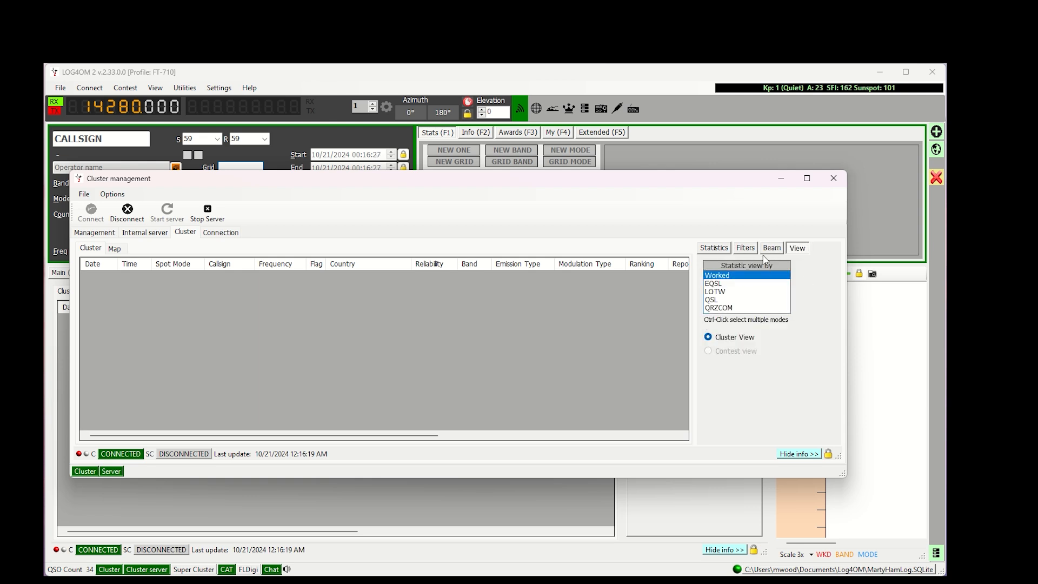
{"action": "left_click", "coordinate": [745, 247]}
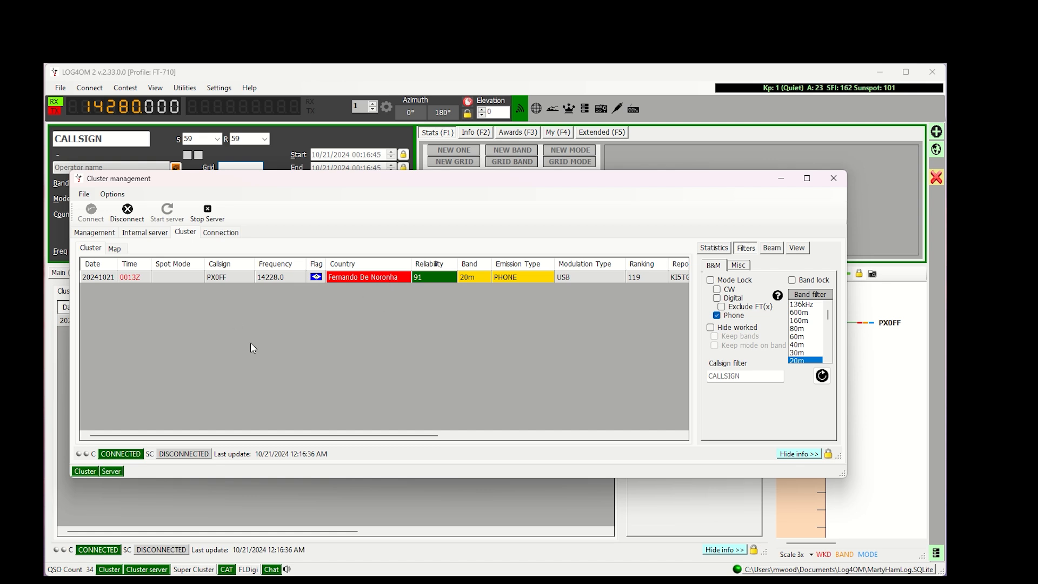
{"action": "mouse_move", "coordinate": [648, 202]}
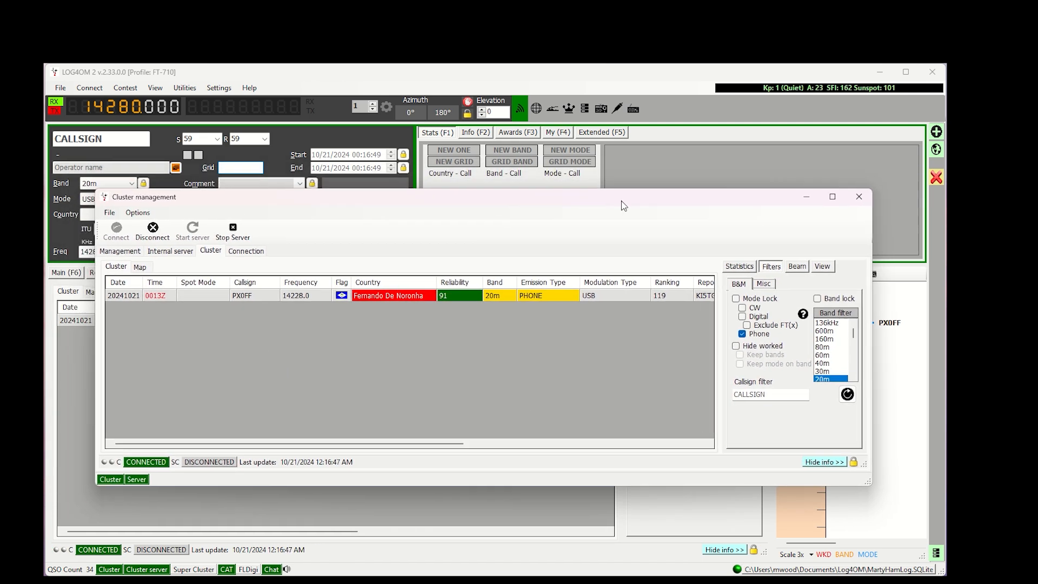
Close cluster management, return to the main map, then show cluster spots in the main window.
{"action": "left_click", "coordinate": [858, 196]}
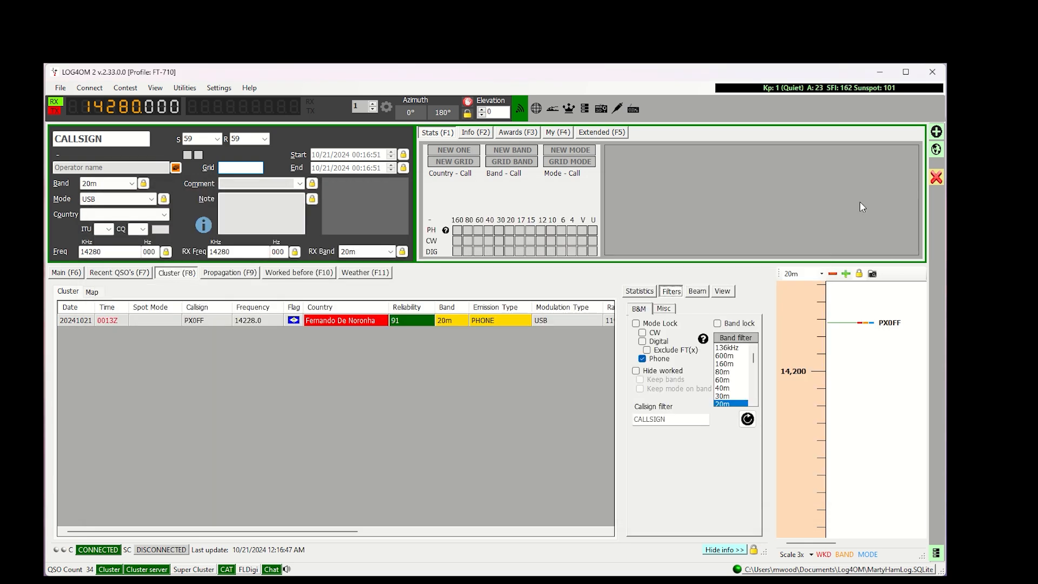
{"action": "left_click", "coordinate": [65, 272]}
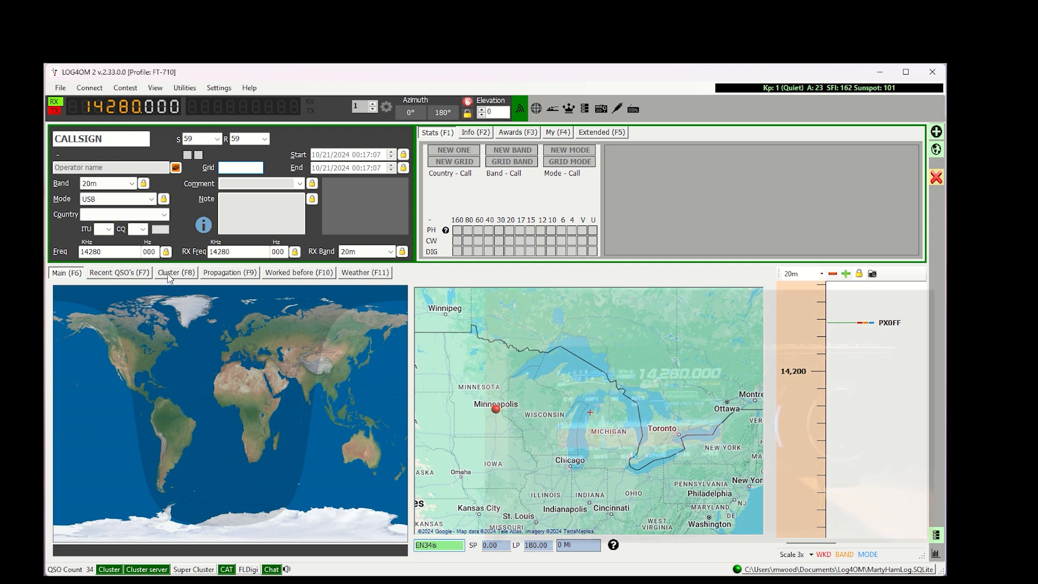
{"action": "left_click", "coordinate": [175, 272]}
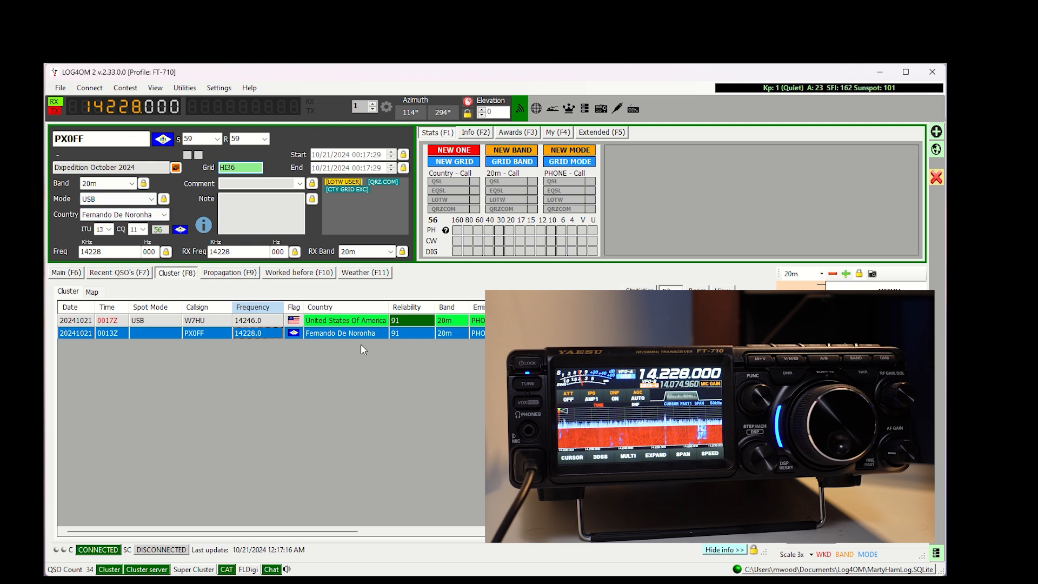
Show the main map with grid HI36 and path bearings to PX0FF after tuning 14228 kHz.
{"action": "left_click", "coordinate": [65, 273]}
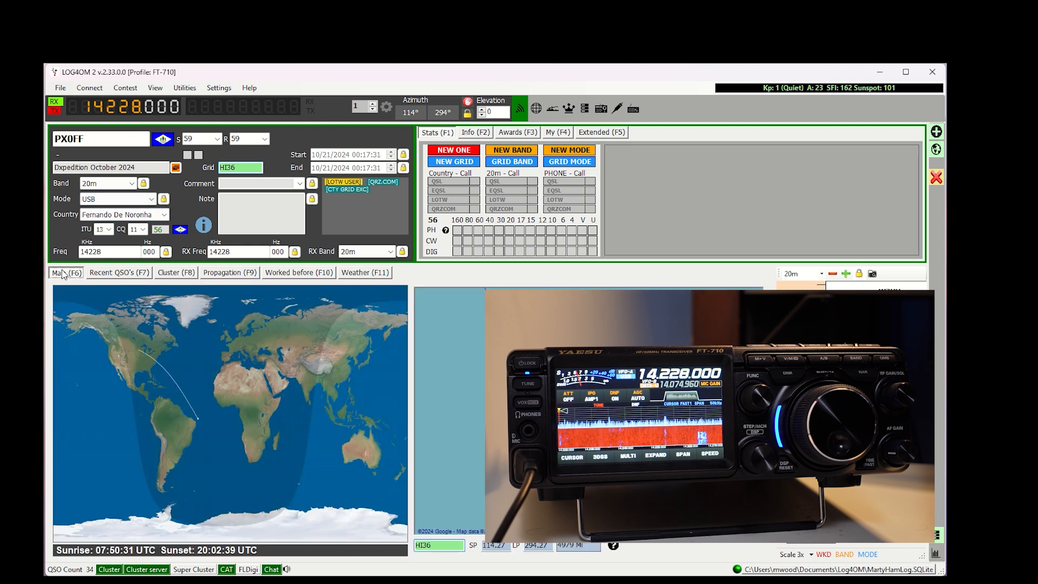